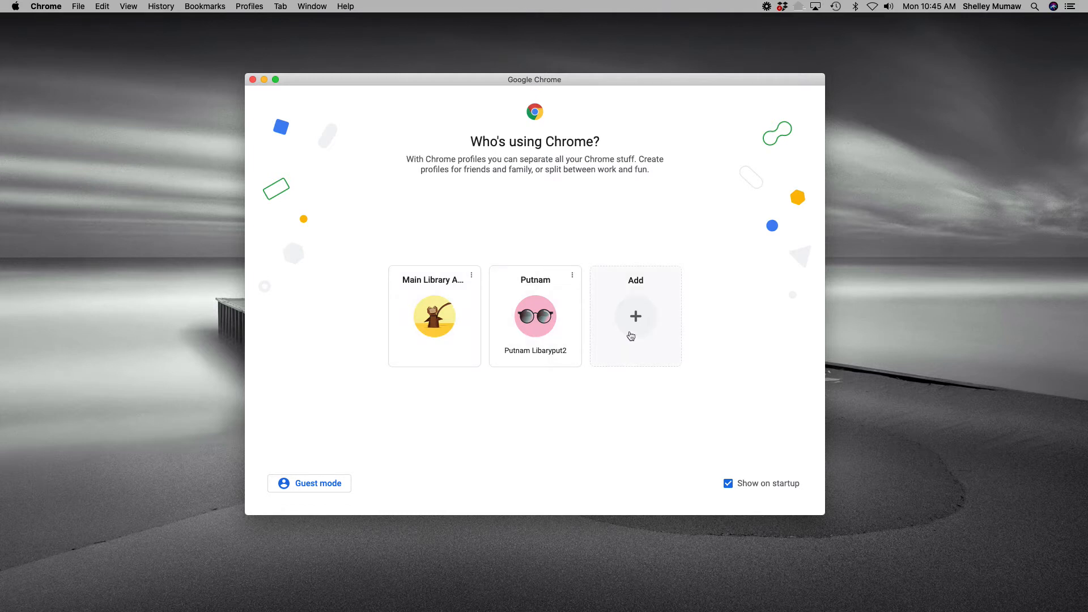
mouse_move(740, 489)
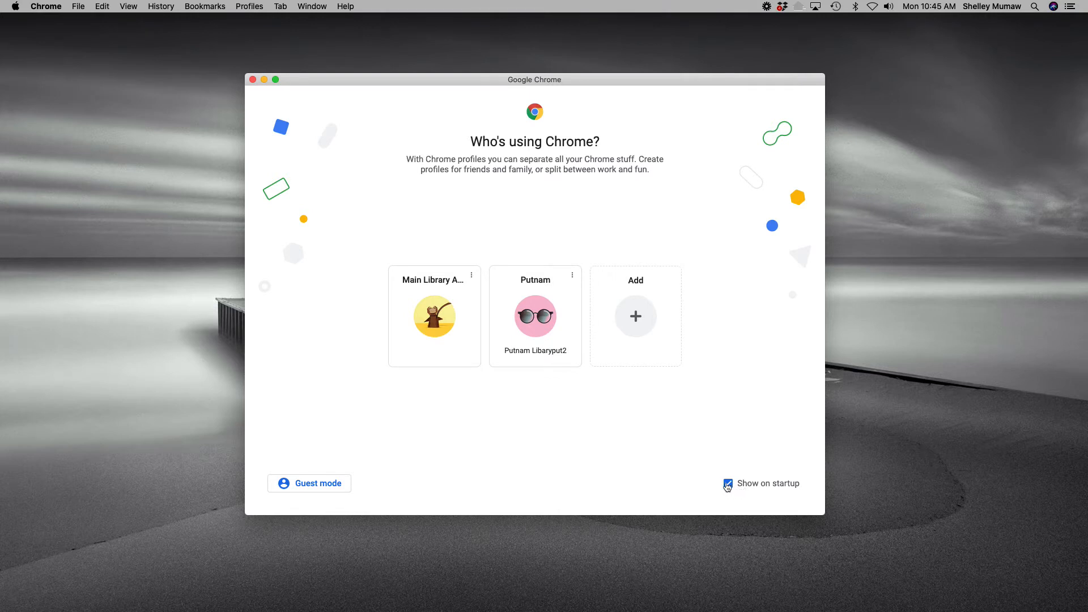
mouse_move(721, 484)
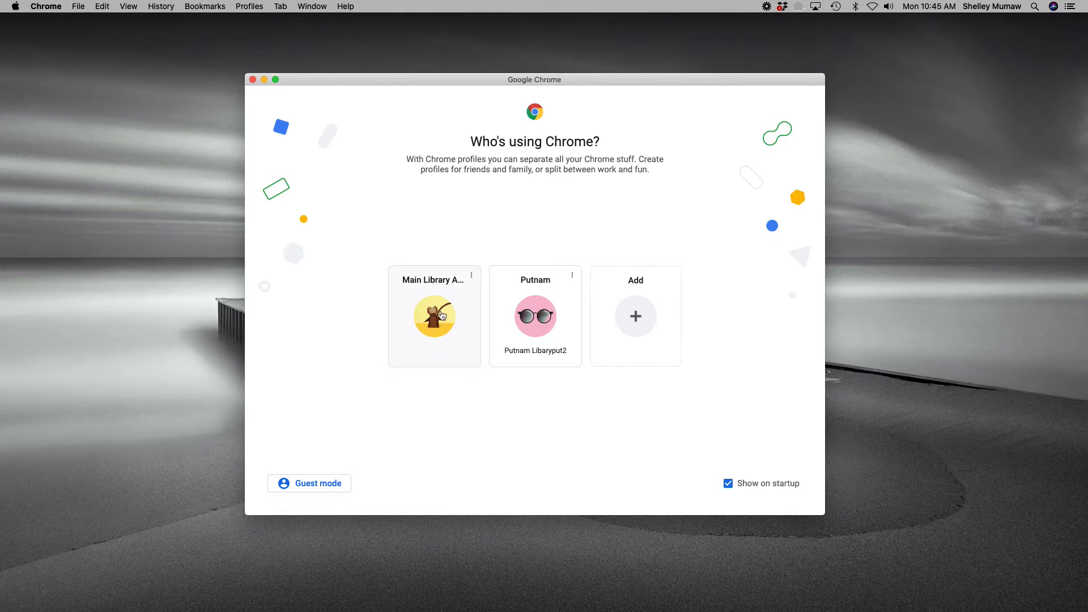
Launch the yellow-themed Main Library profile from the profile picker into its own window.
click(434, 316)
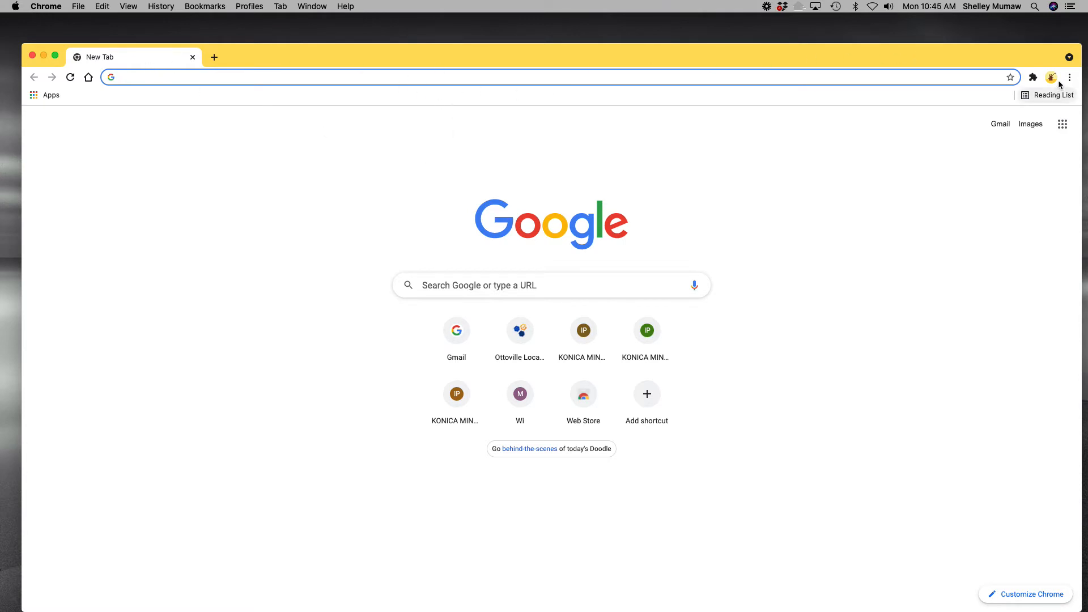
mouse_move(1033, 77)
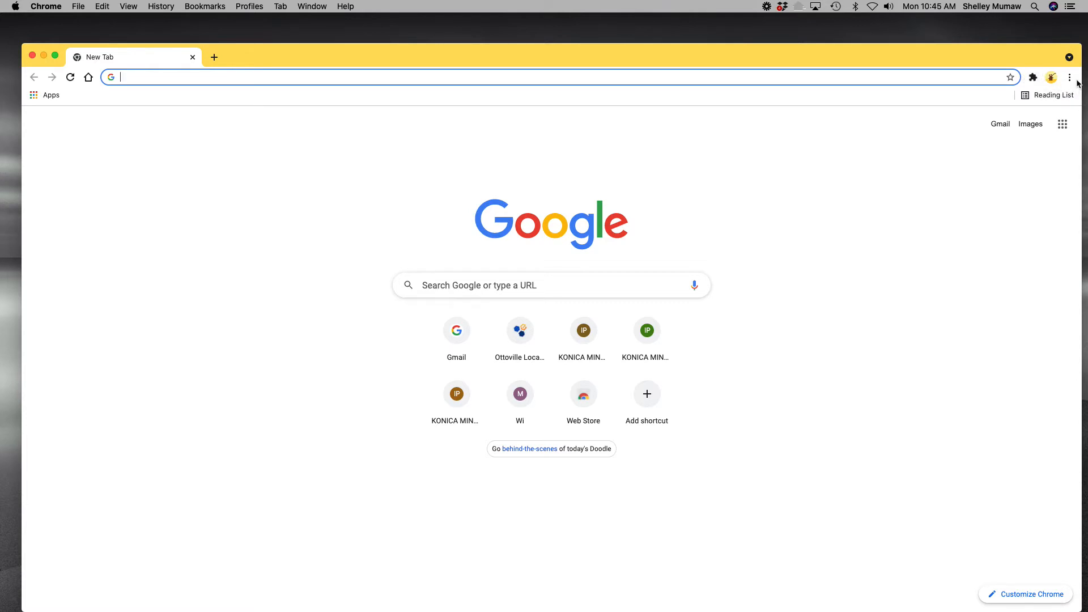
mouse_move(682, 53)
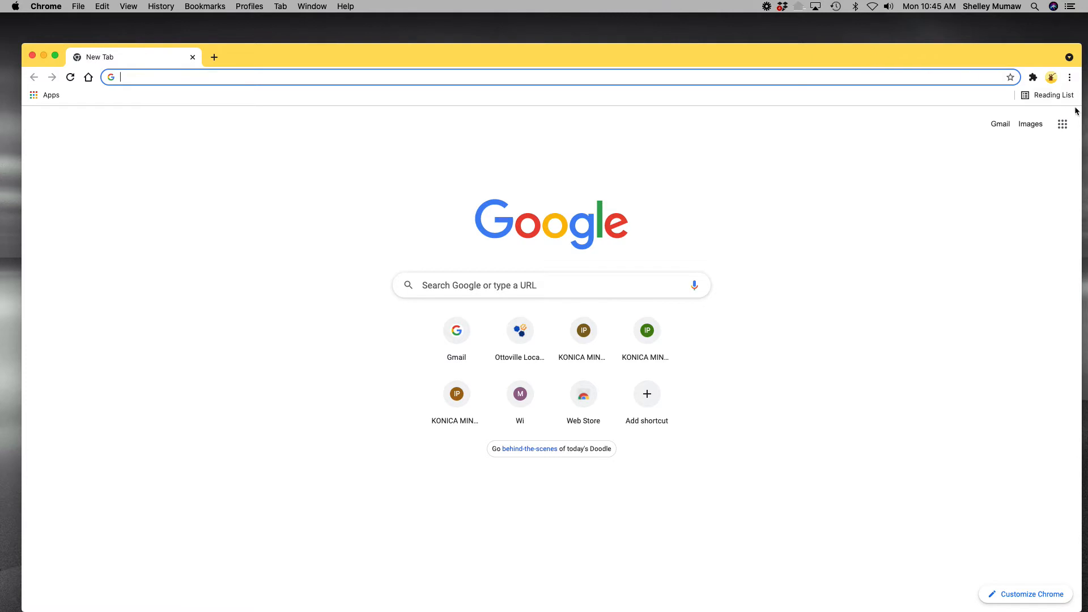
mouse_move(1062, 124)
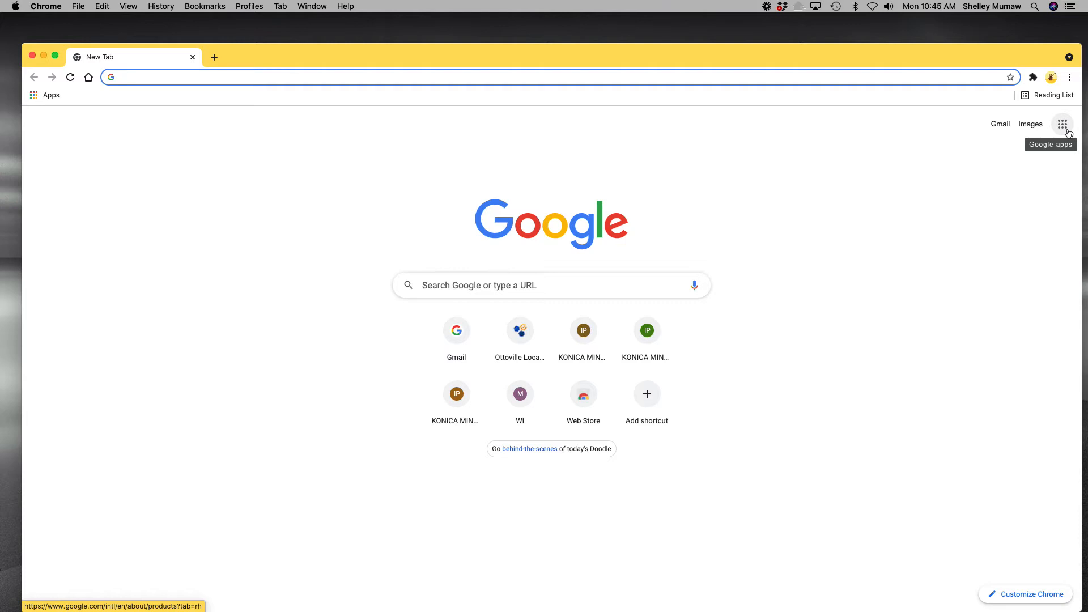
mouse_move(1061, 125)
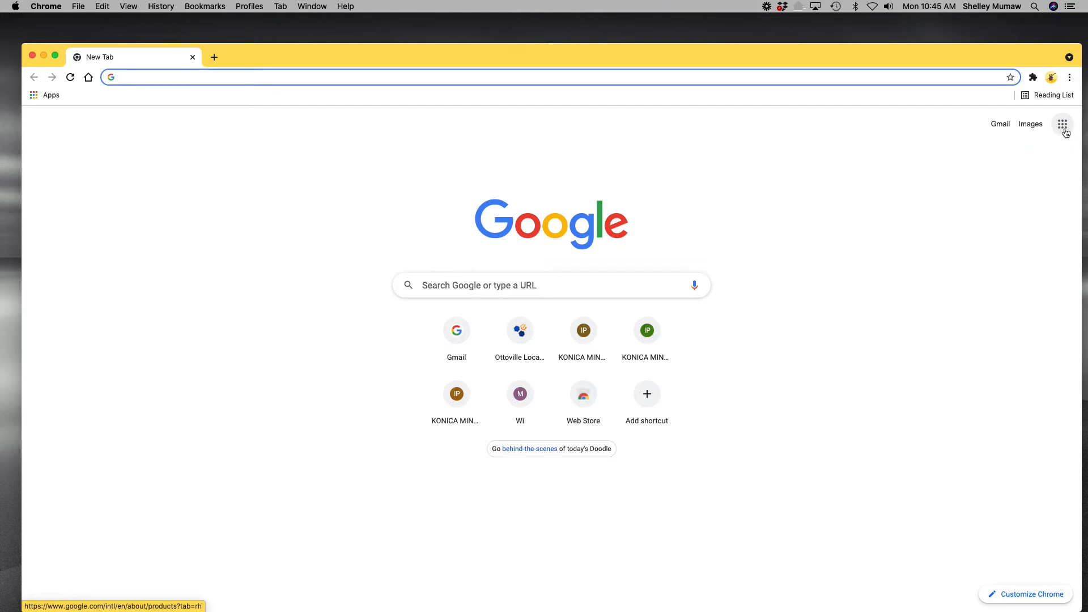
mouse_move(1063, 125)
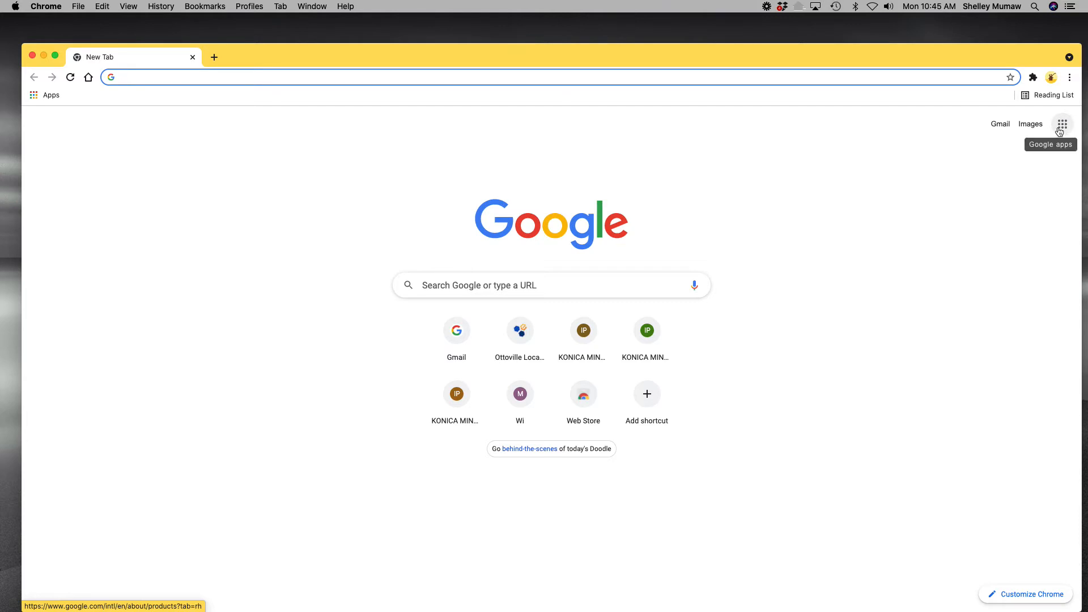
Reach the Google sign-in page via the apps grid and the Google Account overview.
click(1062, 125)
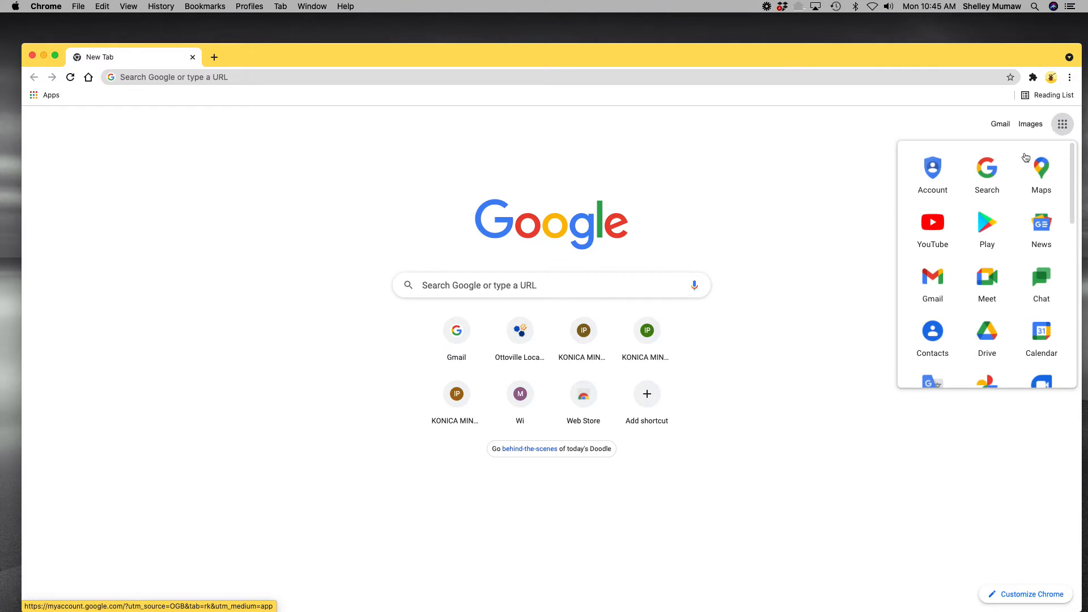
mouse_move(986, 223)
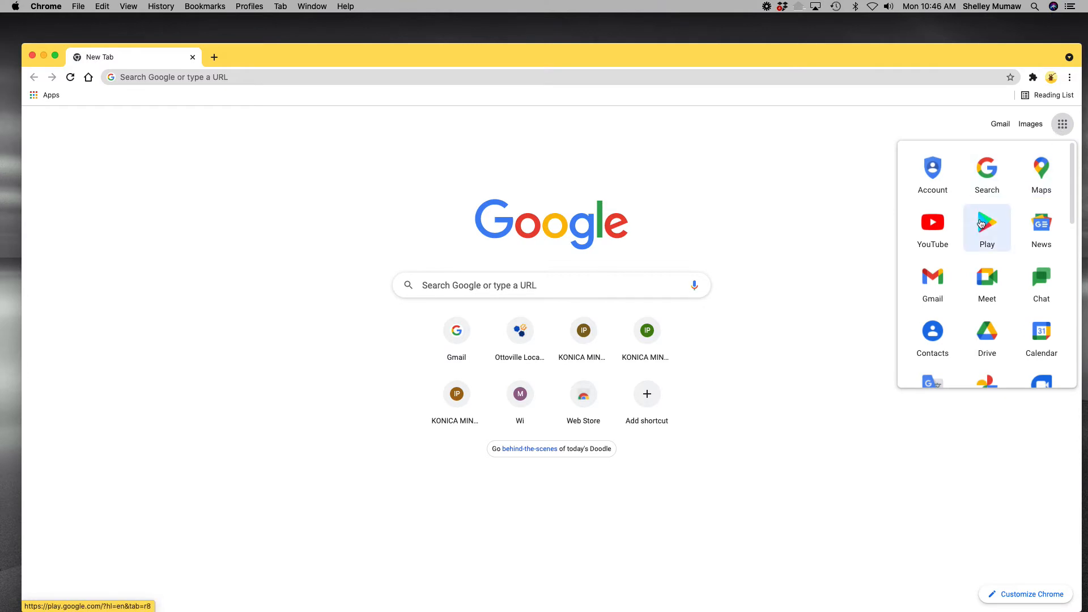
mouse_move(933, 173)
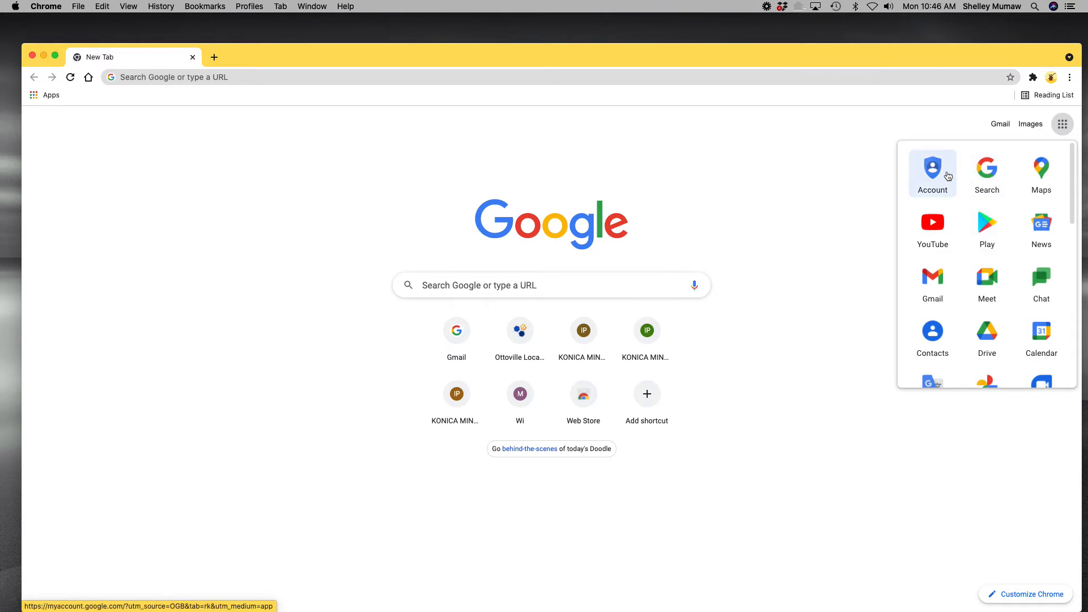
click(931, 172)
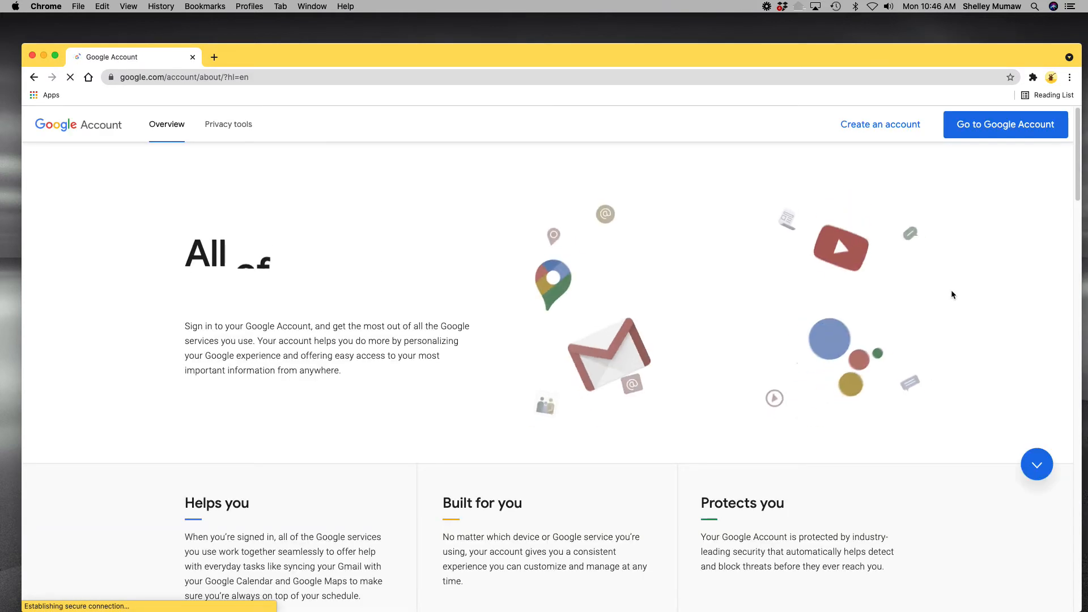
click(1006, 124)
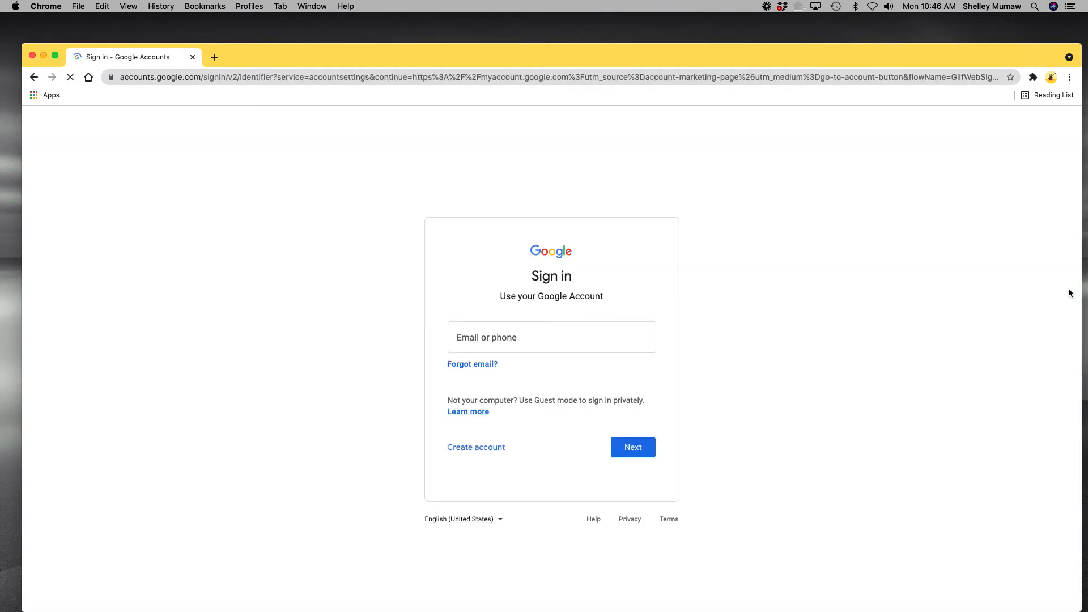
Sign in as the 'library' account, picking the saved suggestion and submitting its password.
click(551, 338)
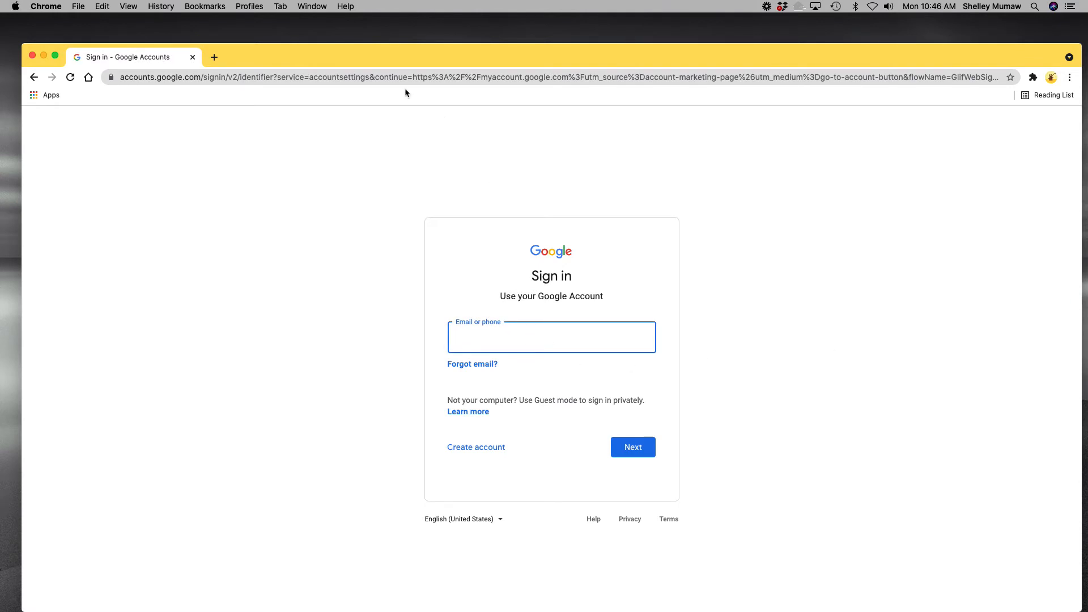
mouse_move(393, 63)
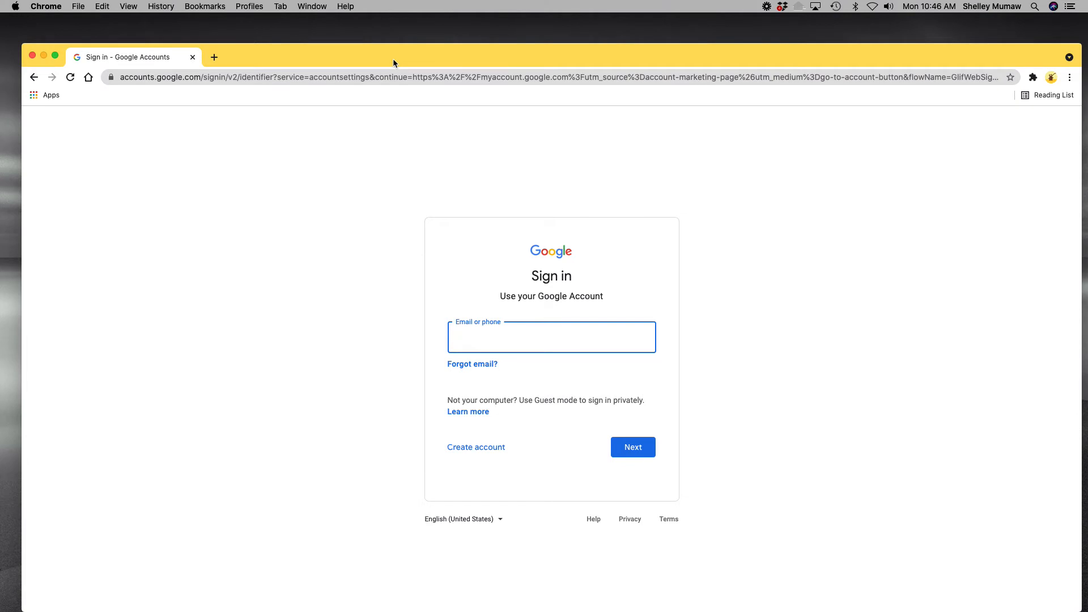
click(550, 338)
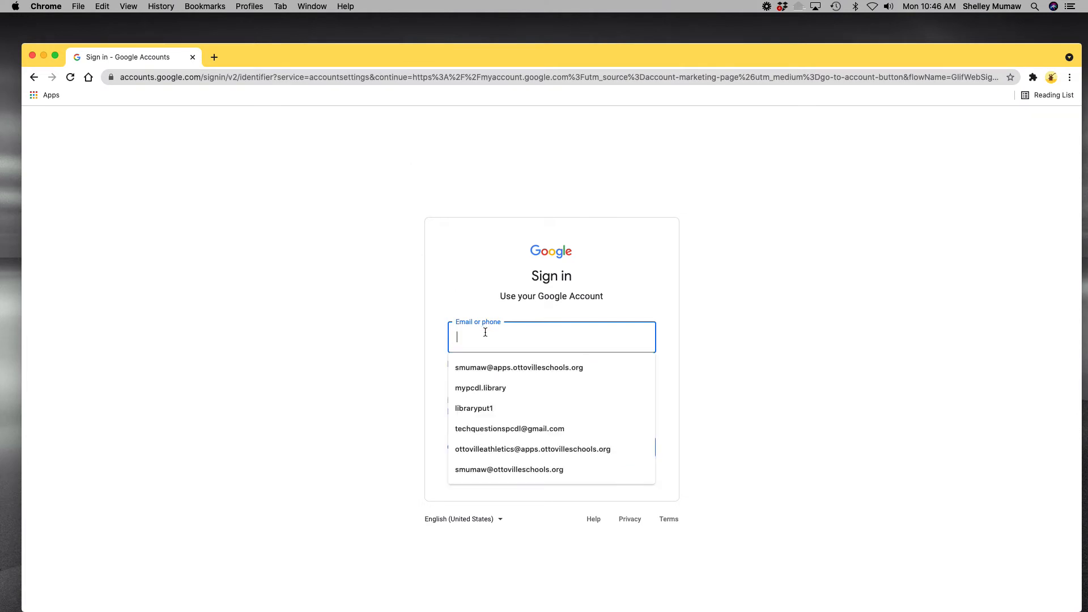
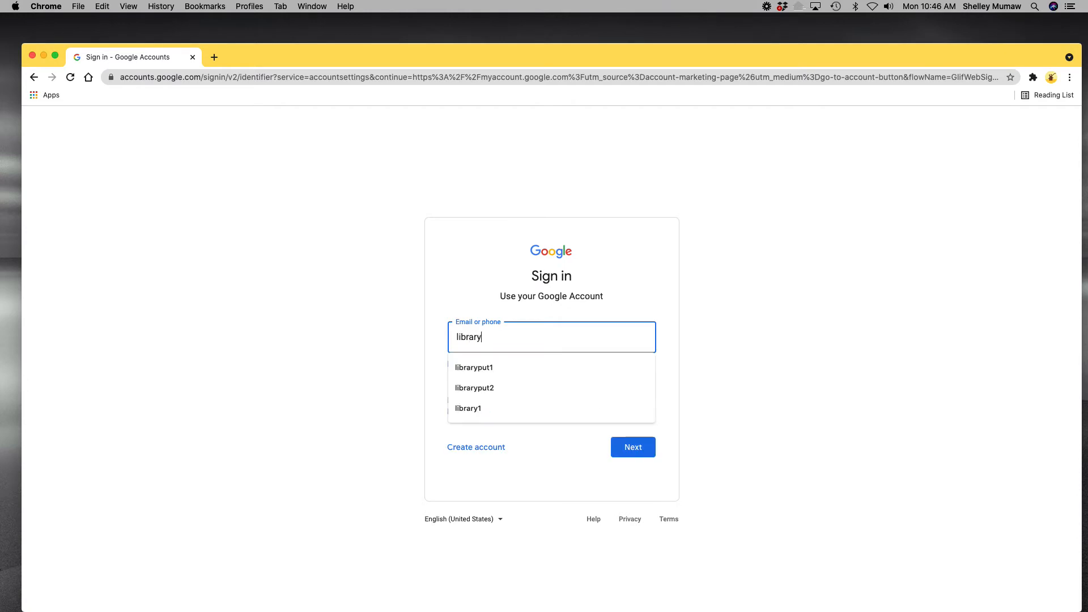
click(474, 367)
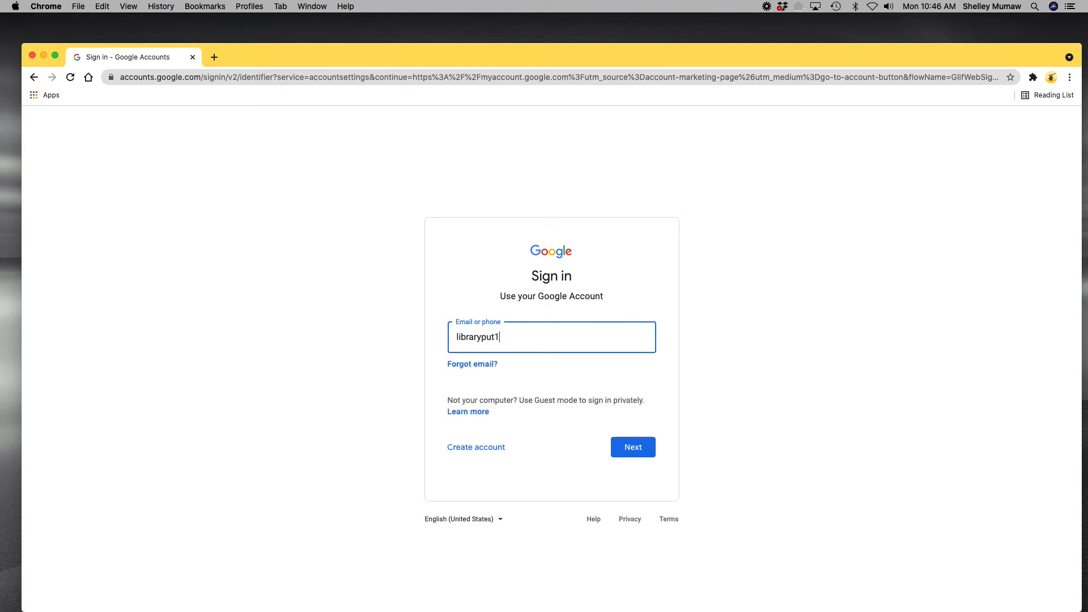
click(632, 446)
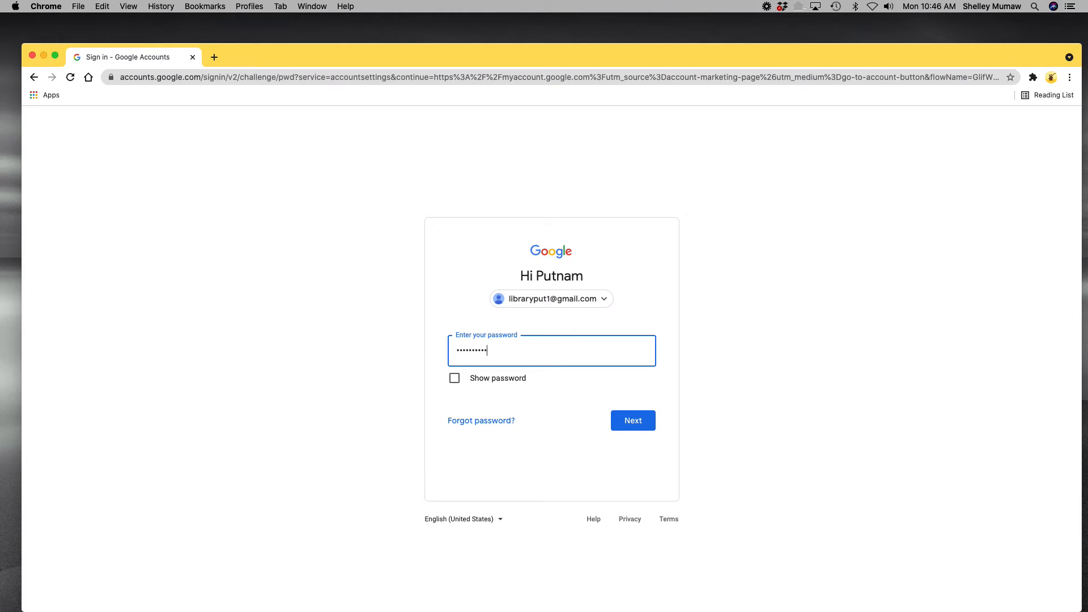
click(632, 420)
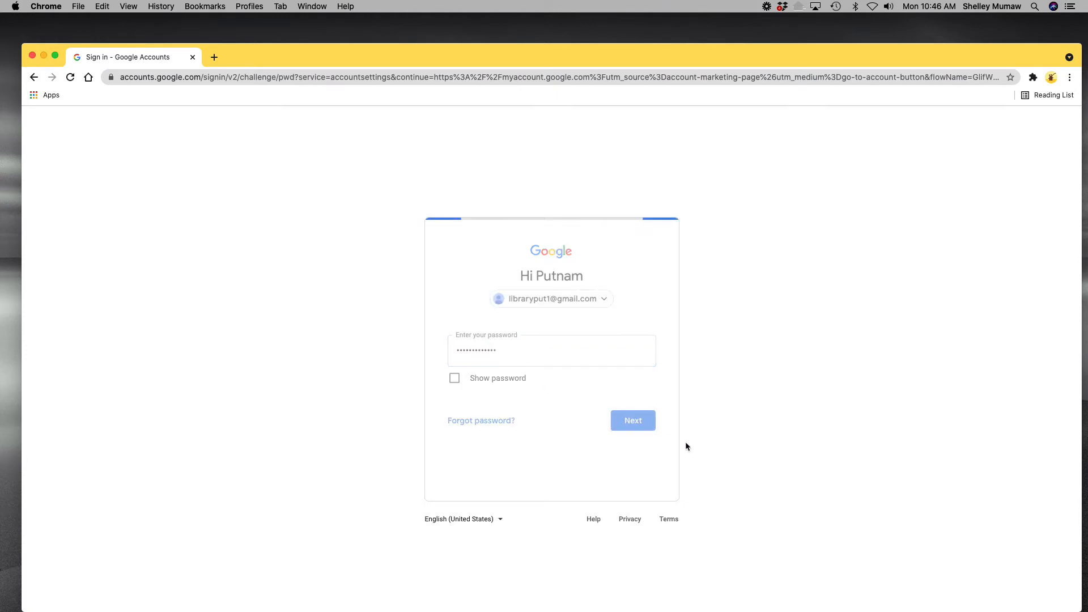
Finish signing in and show the current Chrome profile's details from the toolbar avatar.
click(633, 420)
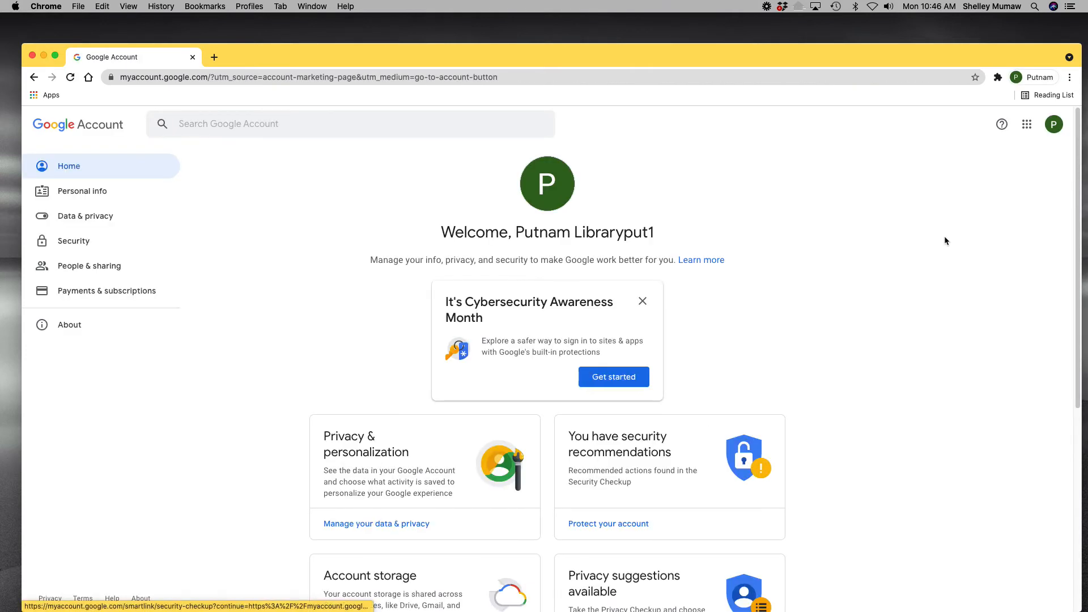
mouse_move(546, 185)
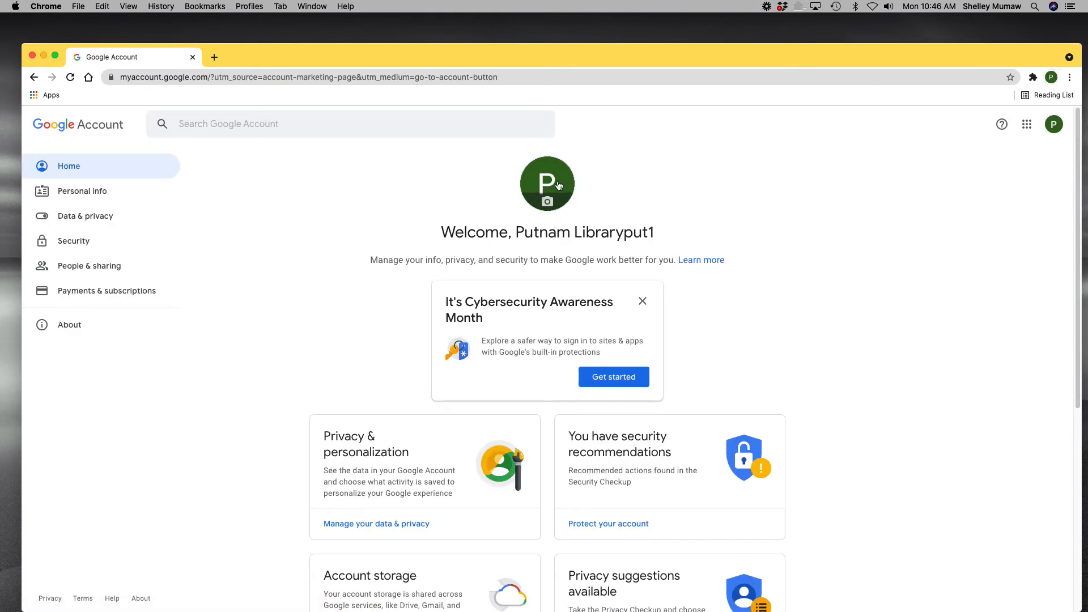
mouse_move(856, 168)
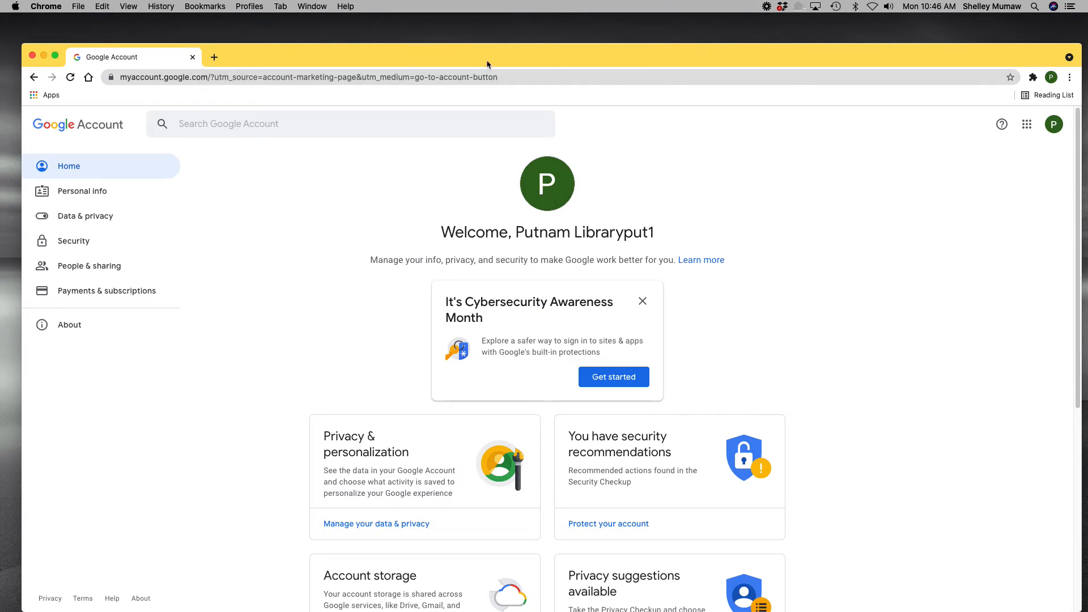
mouse_move(449, 56)
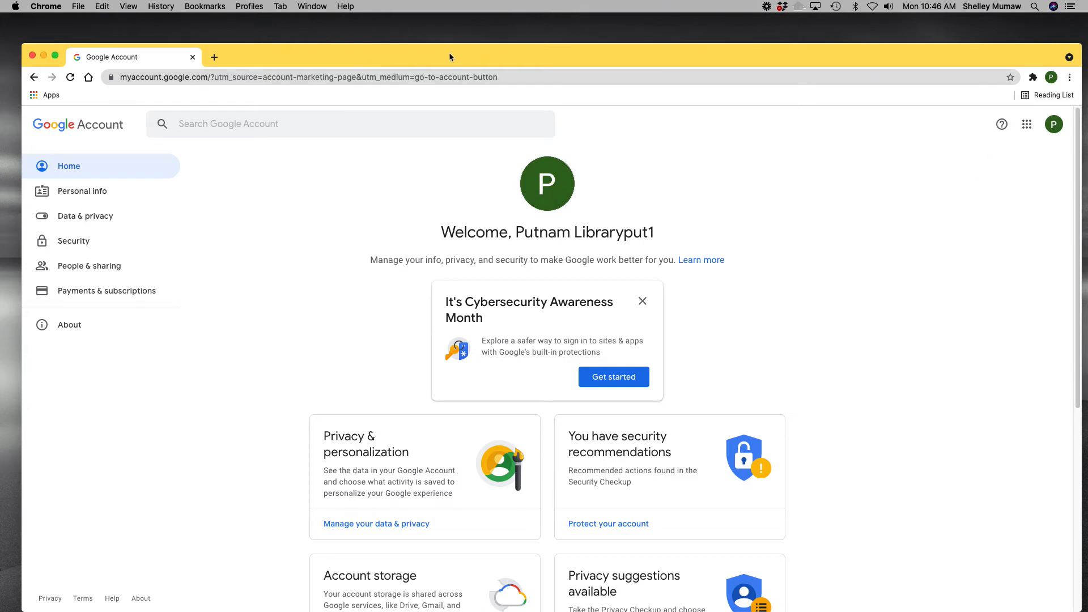
mouse_move(781, 58)
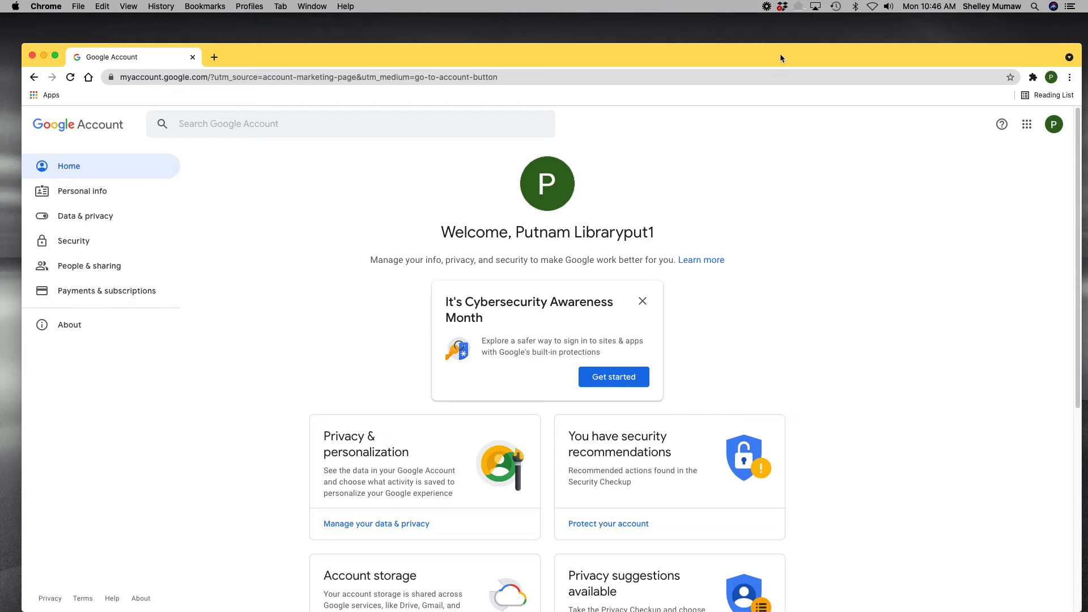
mouse_move(1067, 76)
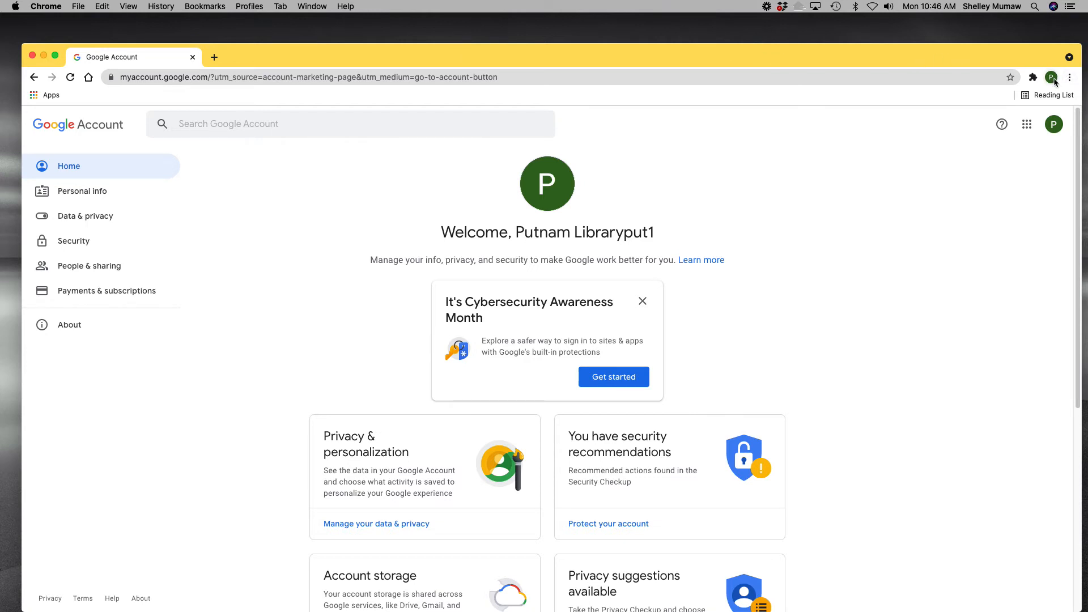
click(1053, 77)
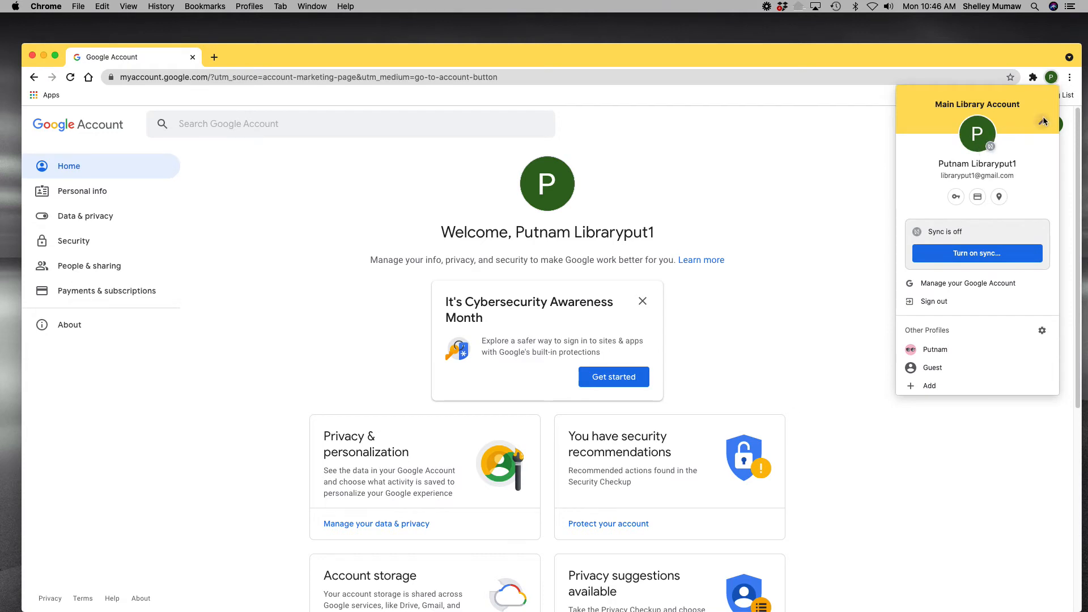
mouse_move(1042, 123)
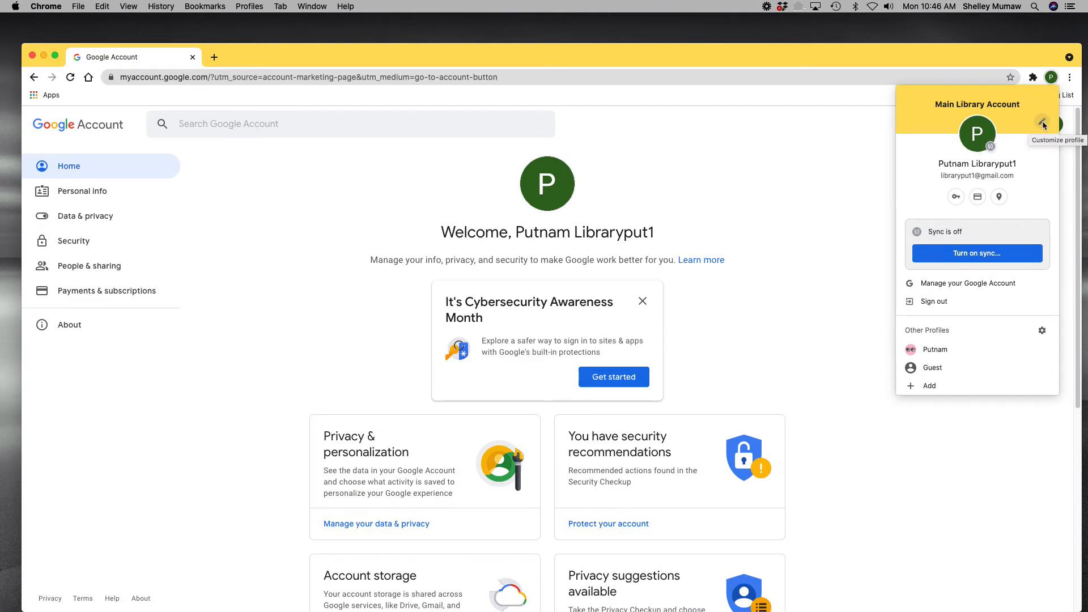
Customize the Main Library Account profile, changing its theme from yellow to dark green.
click(1043, 126)
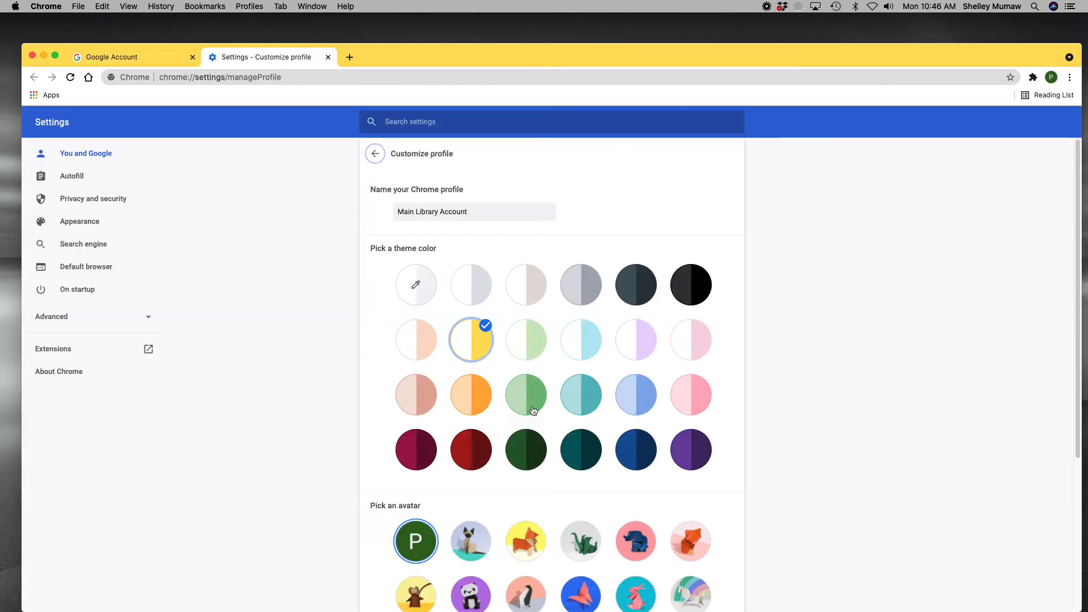
click(525, 449)
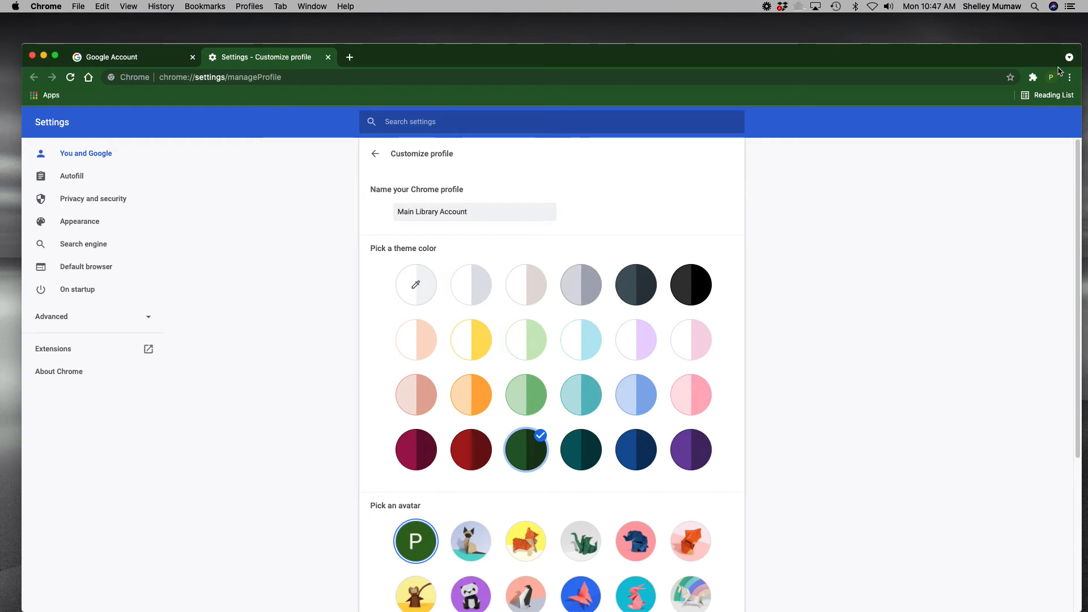
click(1068, 77)
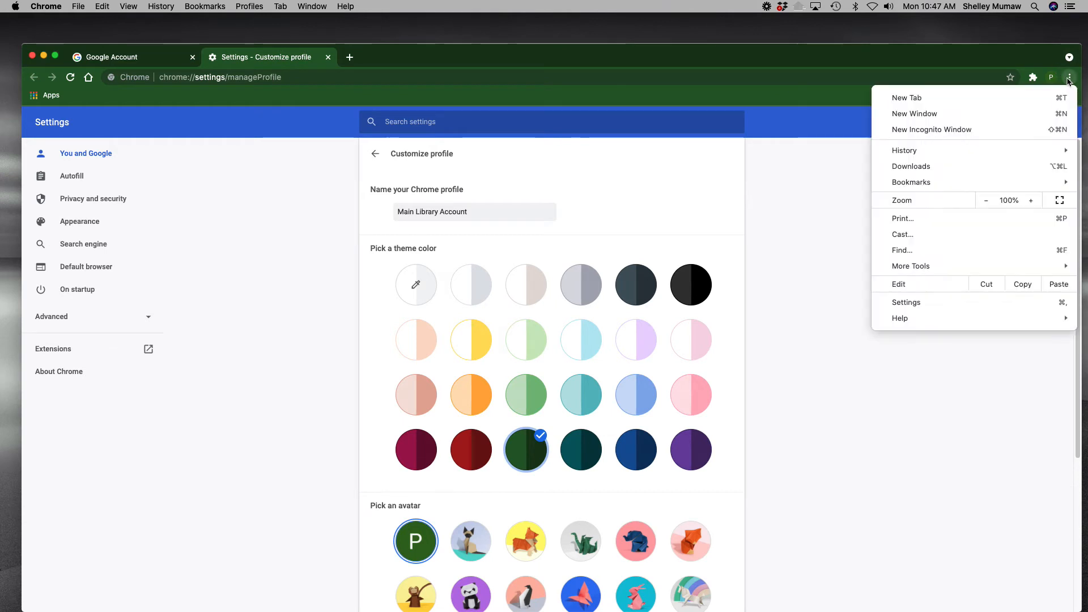
click(1069, 77)
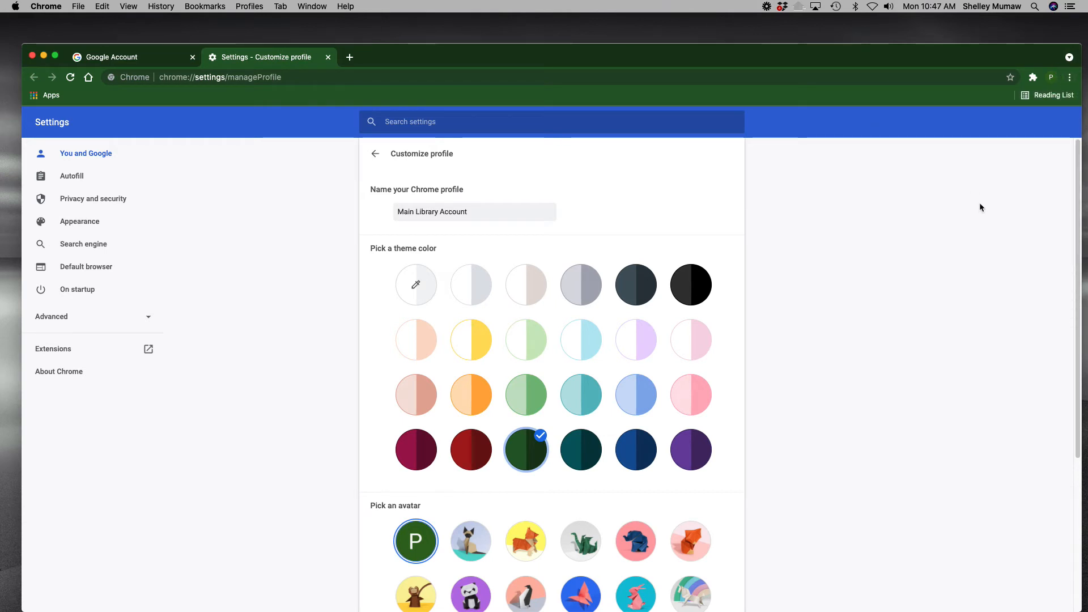
mouse_move(987, 116)
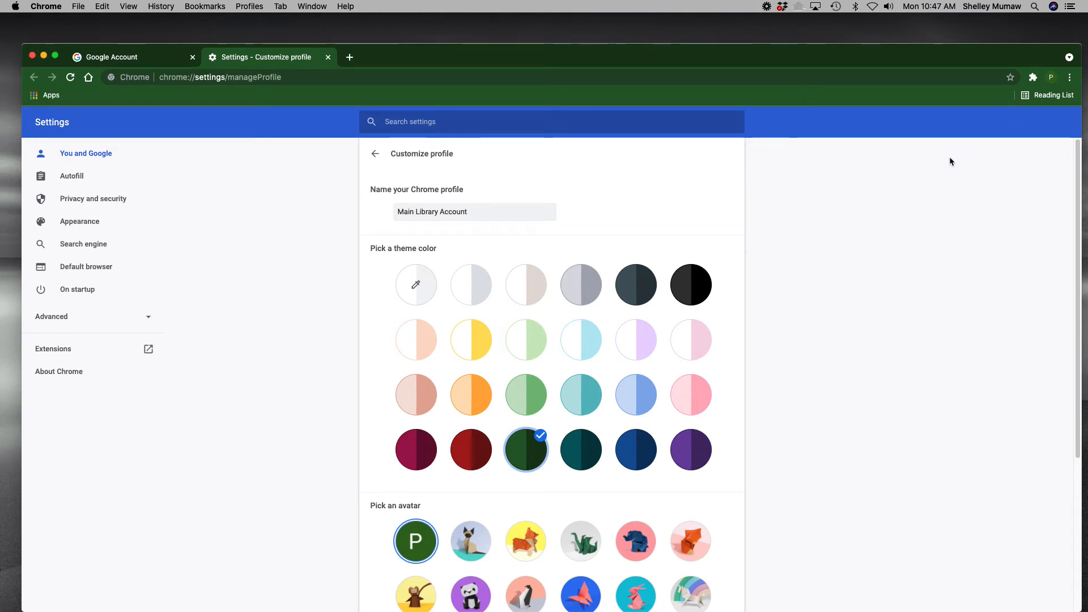
mouse_move(958, 175)
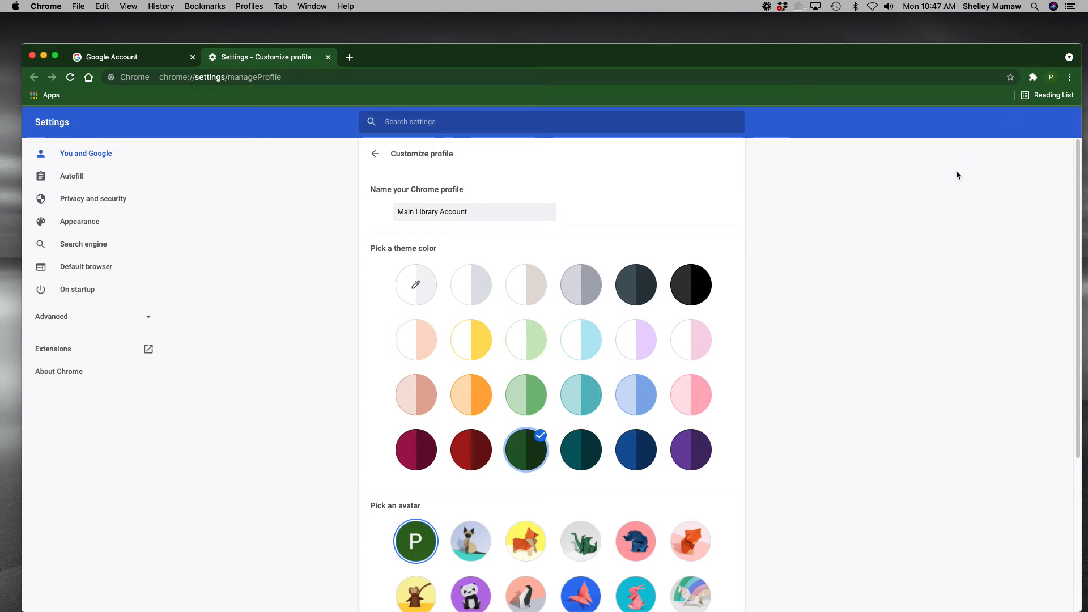
mouse_move(328, 58)
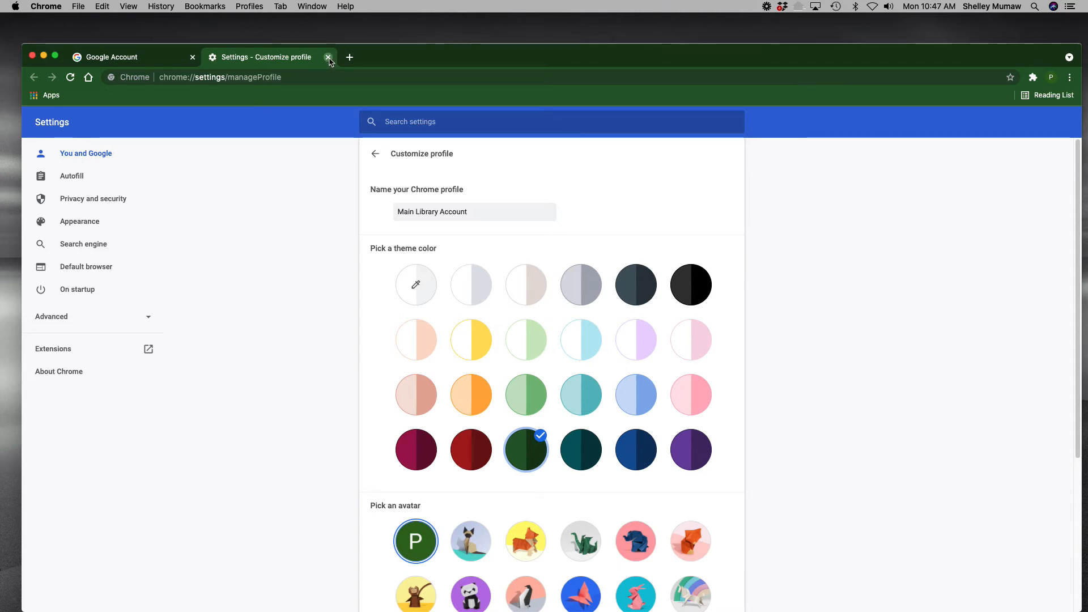
Close the Settings tab and open the library account's Gmail inbox from the apps grid.
click(328, 57)
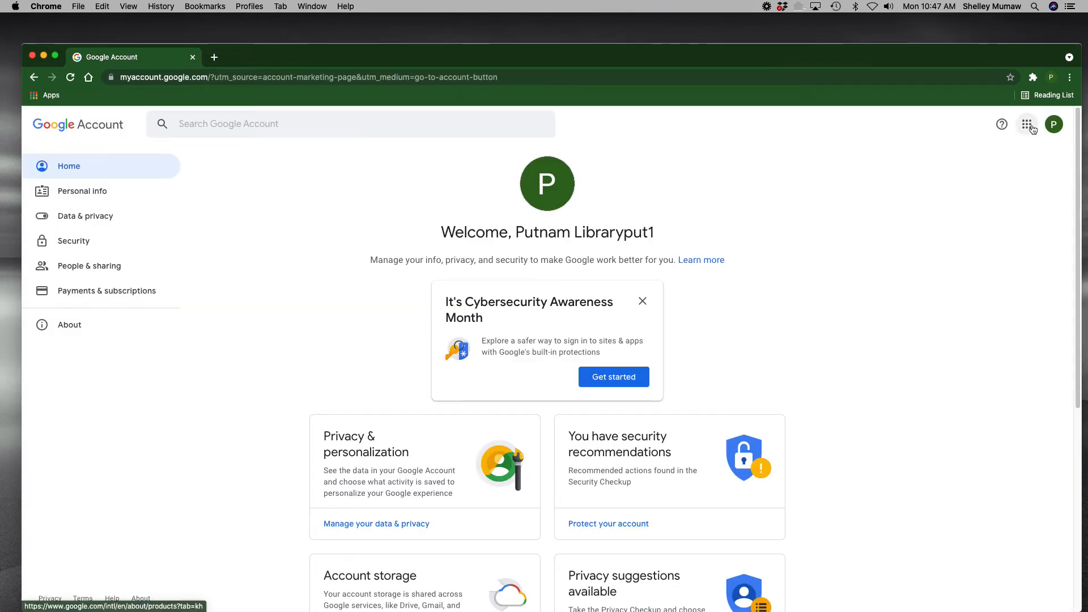
click(1027, 124)
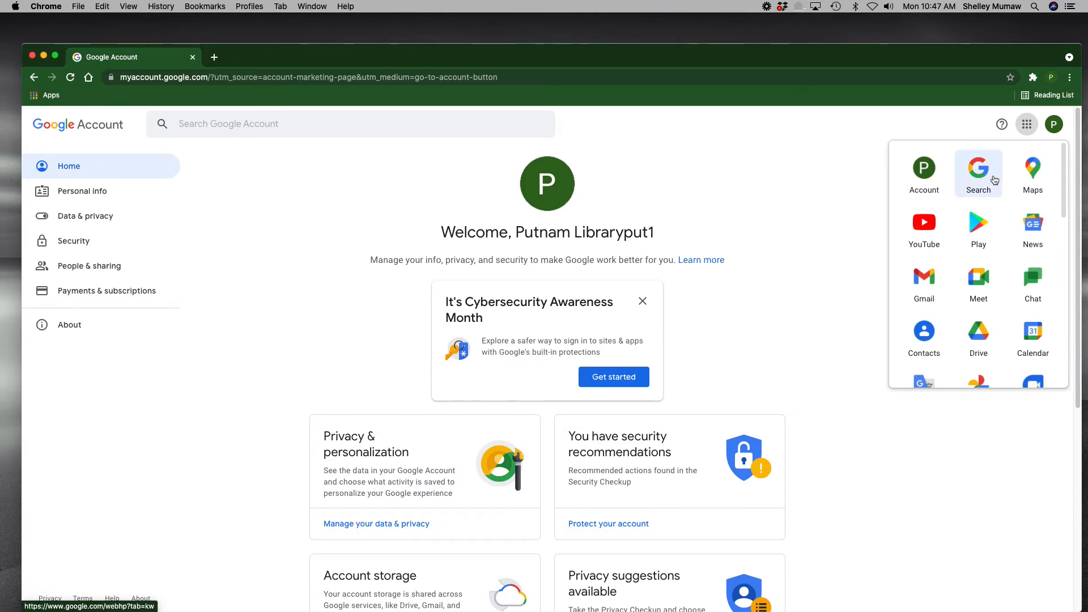
mouse_move(923, 282)
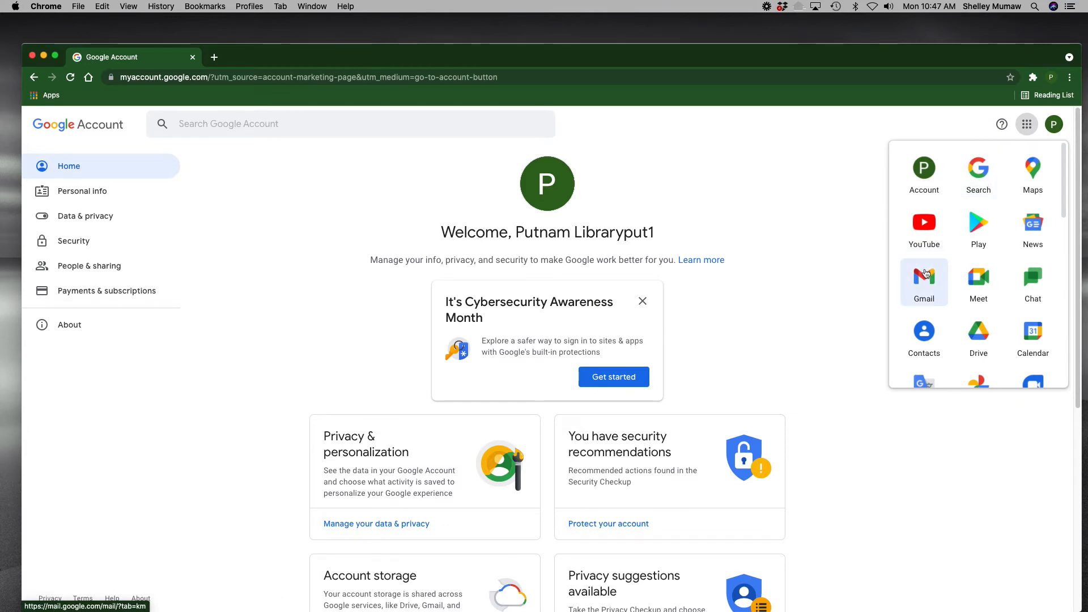
click(923, 282)
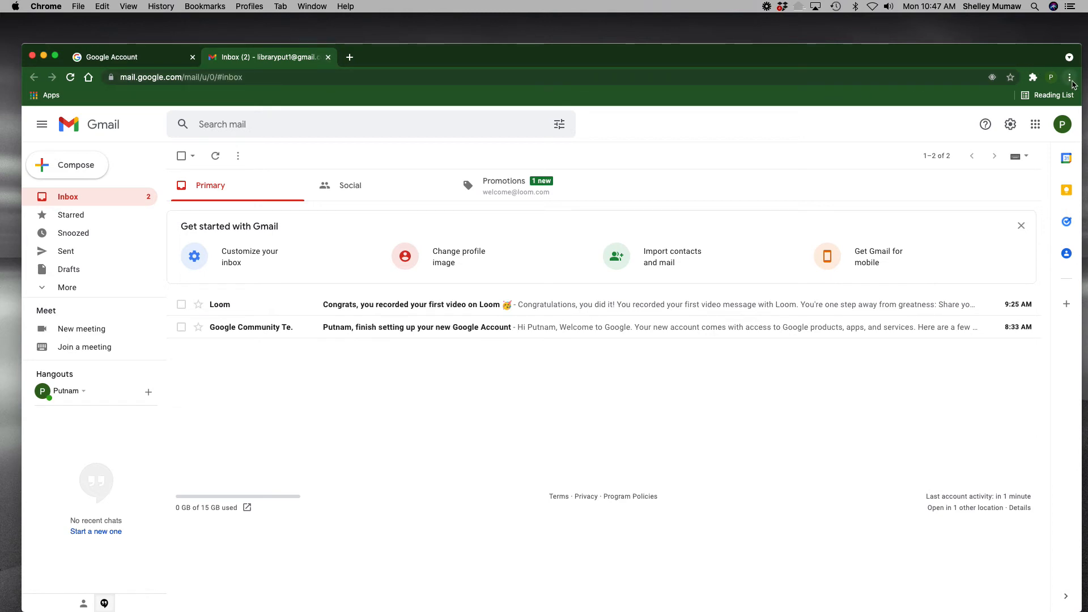
click(1069, 77)
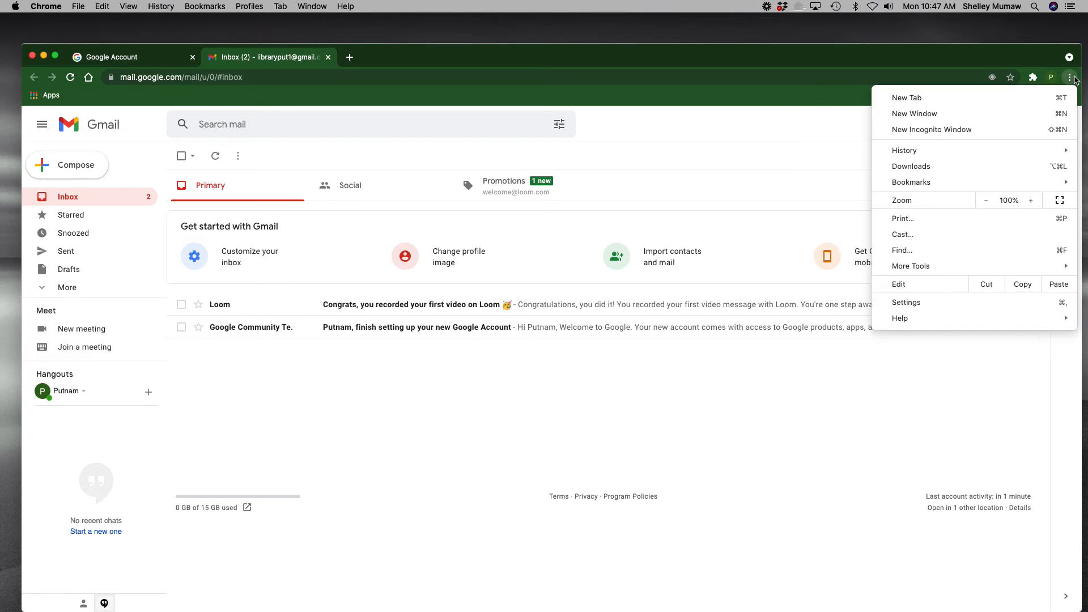
Show the Gmail account panel with manage, add account and sign-out options.
click(1035, 125)
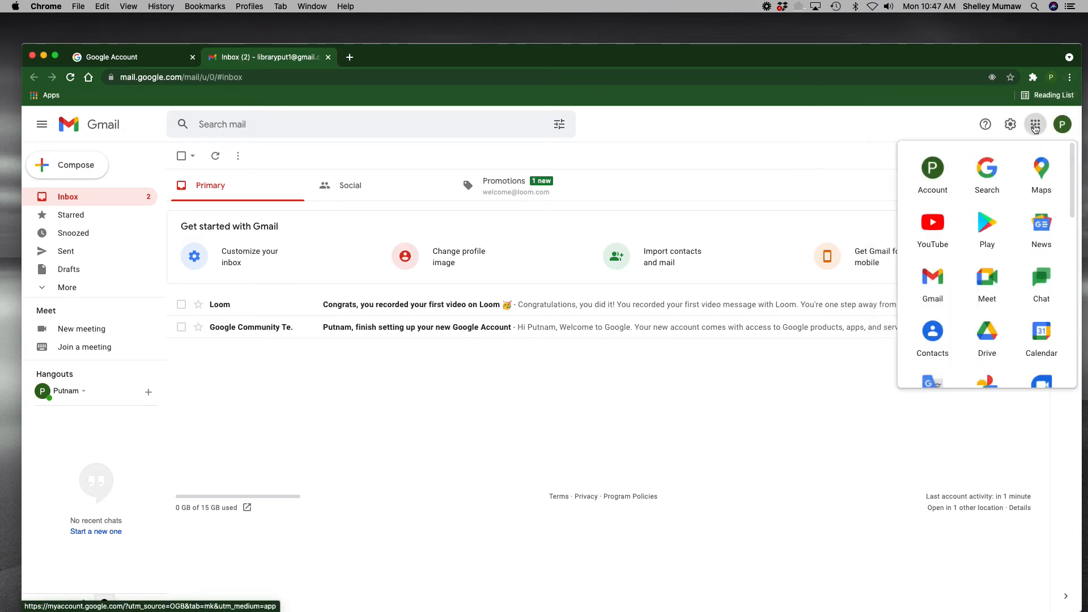
mouse_move(1034, 125)
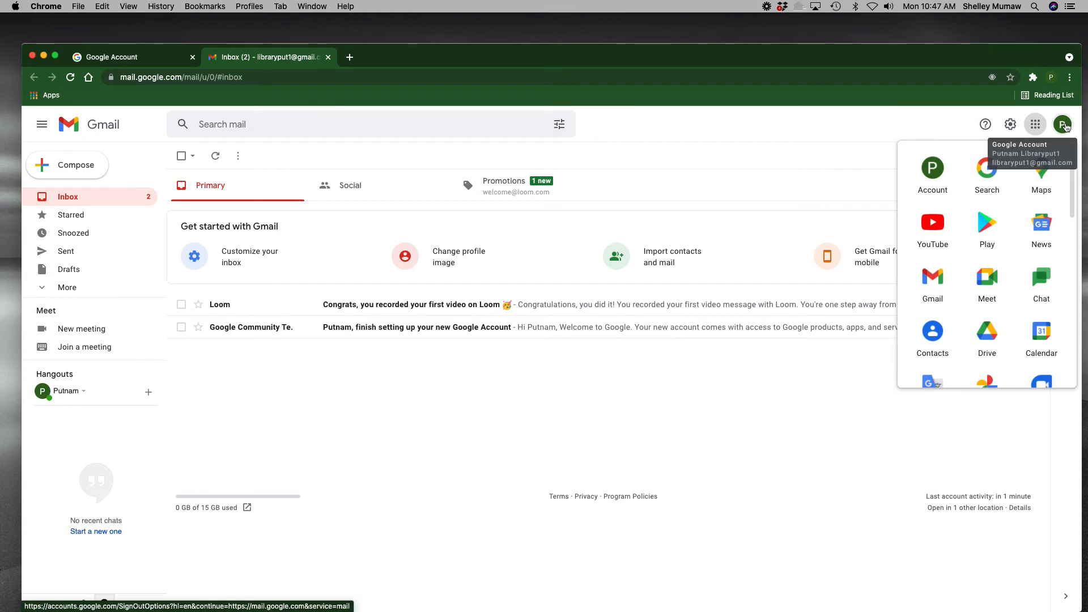
click(1062, 125)
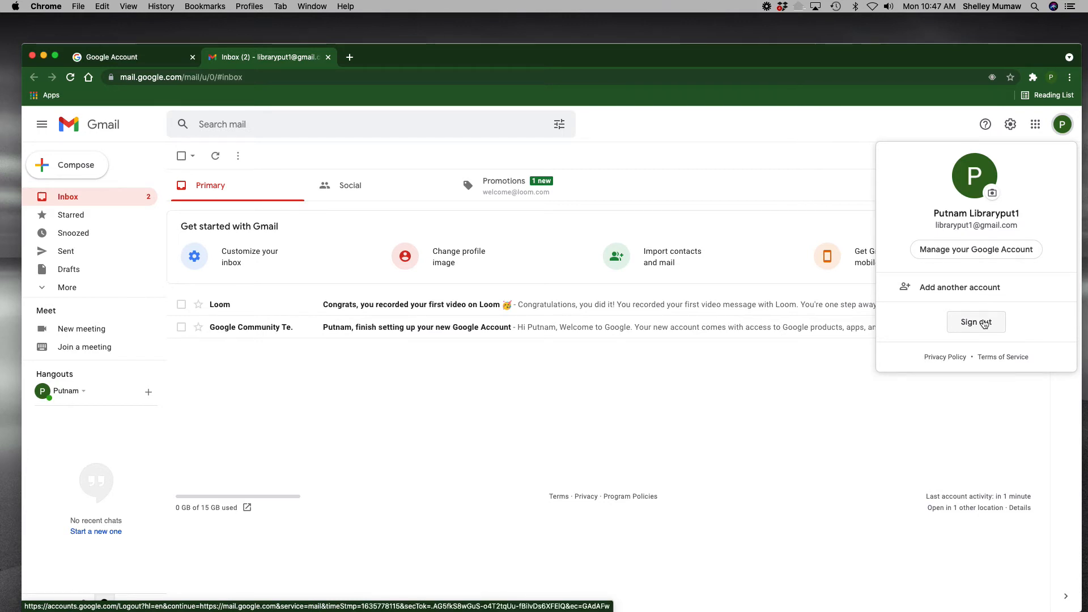
Sign out of the library account and confirm removing it from this browser.
click(975, 322)
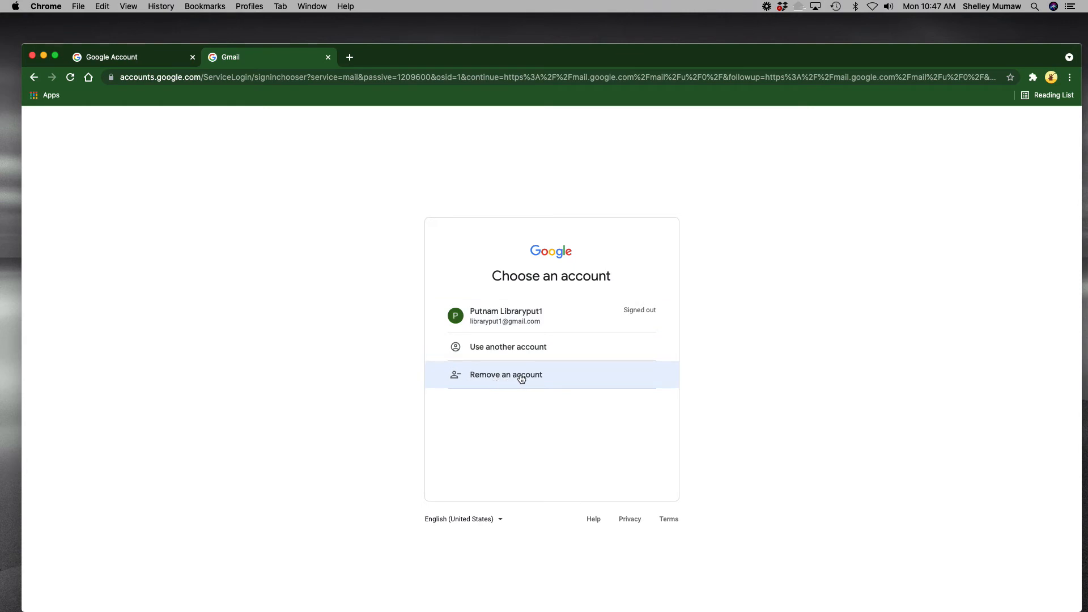
click(505, 375)
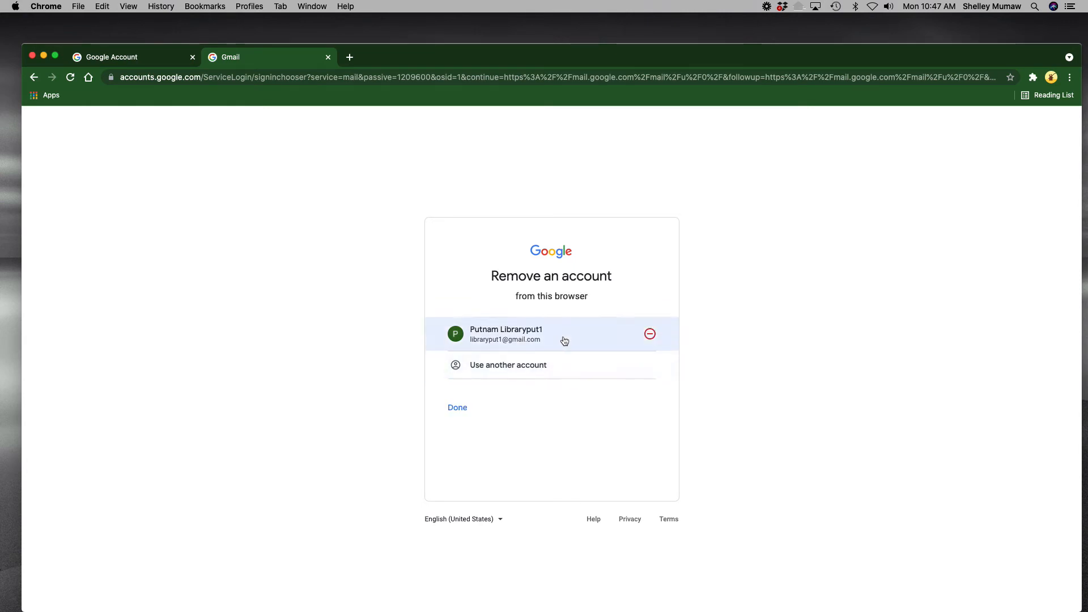
mouse_move(483, 292)
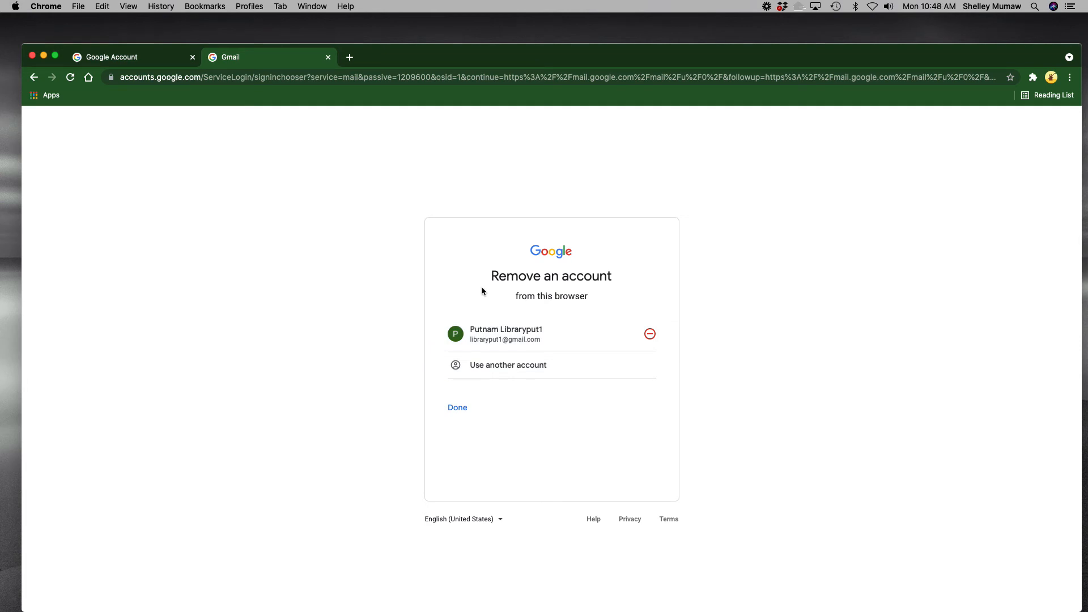
mouse_move(520, 269)
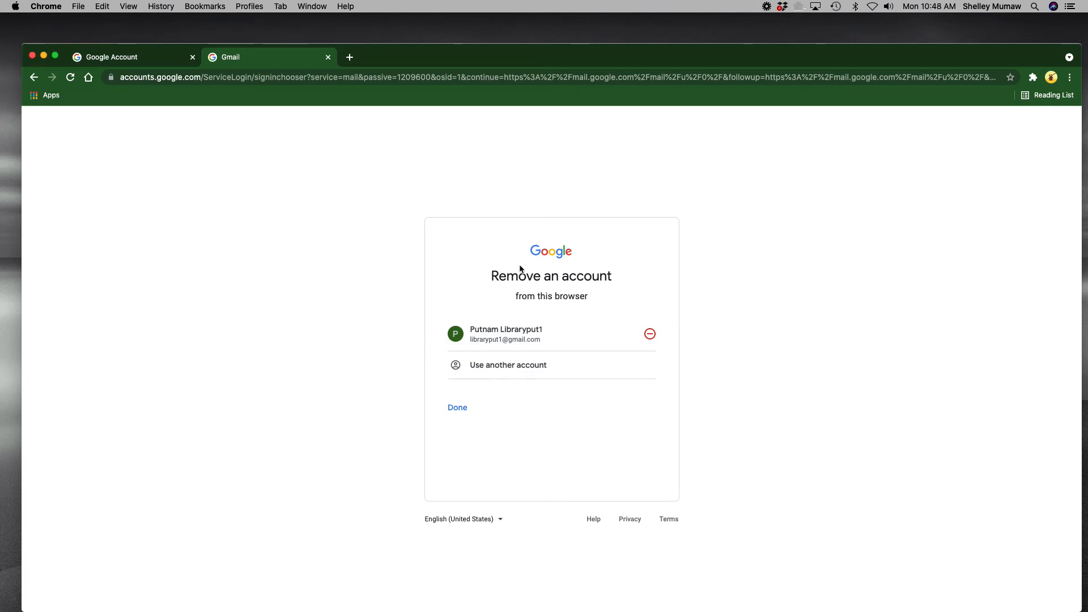
click(648, 333)
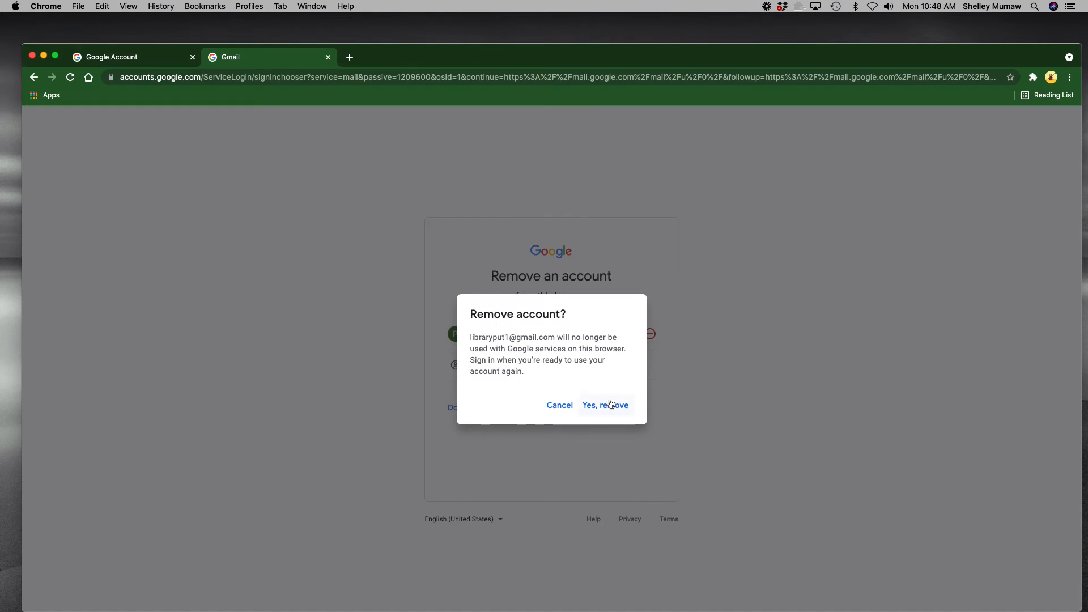
click(604, 404)
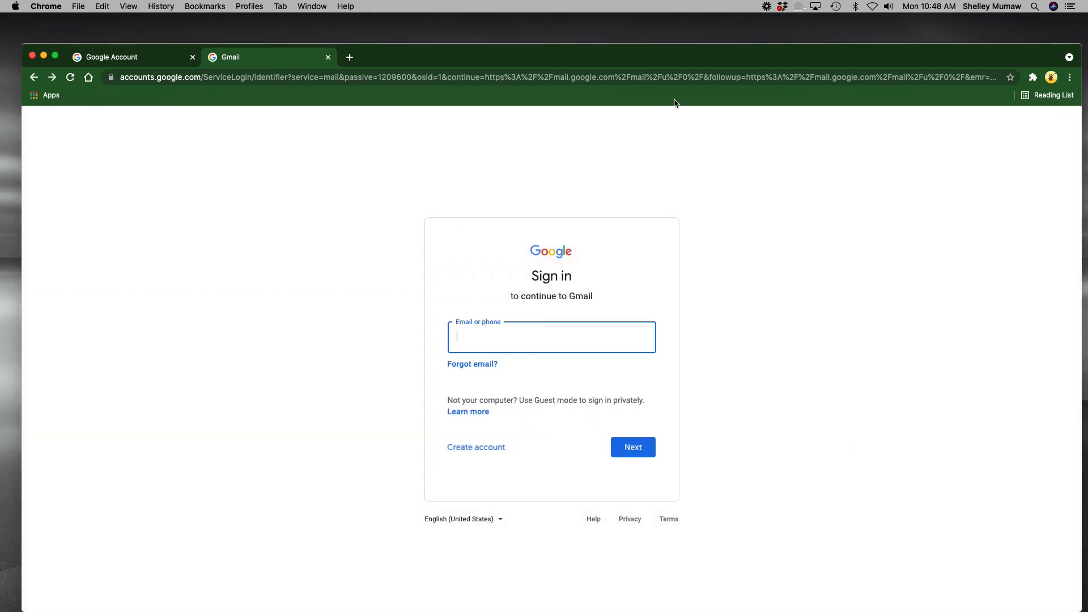
mouse_move(517, 198)
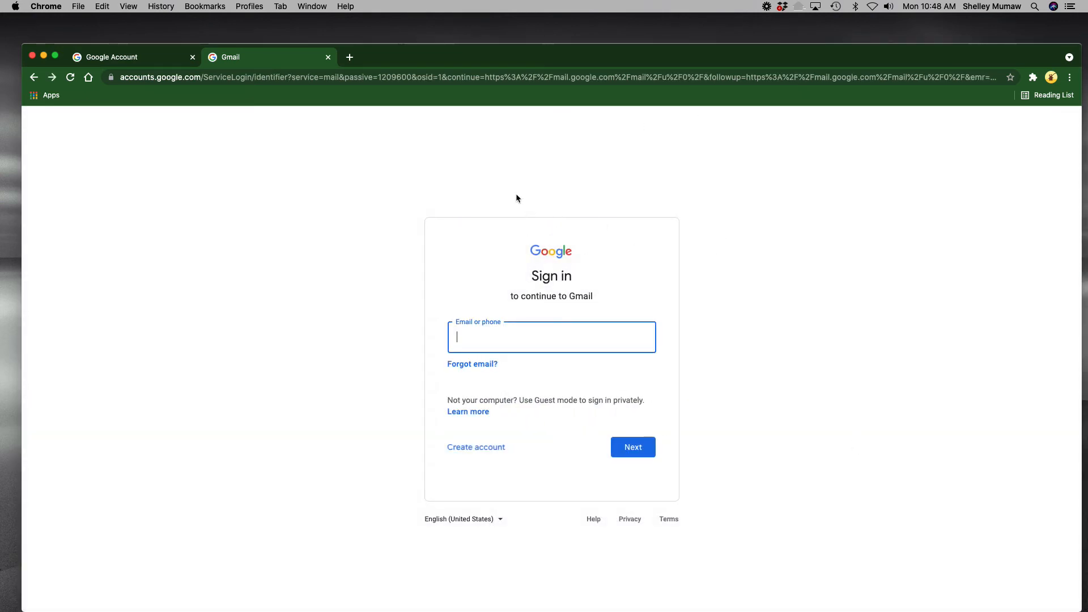
mouse_move(797, 299)
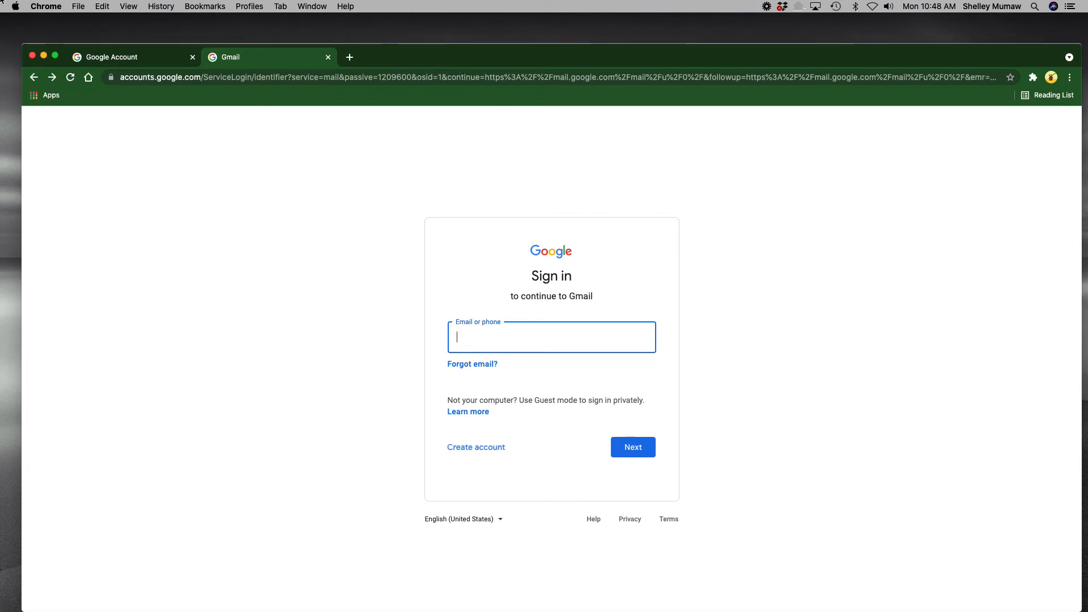
Quit Chrome from the application menu so it relaunches to the 'Who's using Chrome?' picker.
click(45, 7)
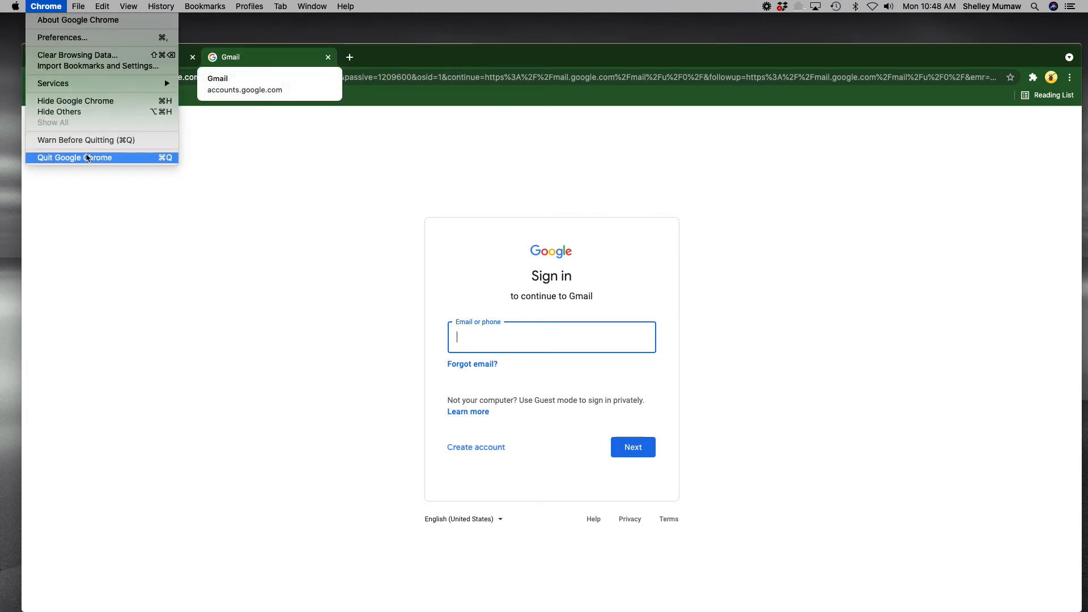
click(75, 158)
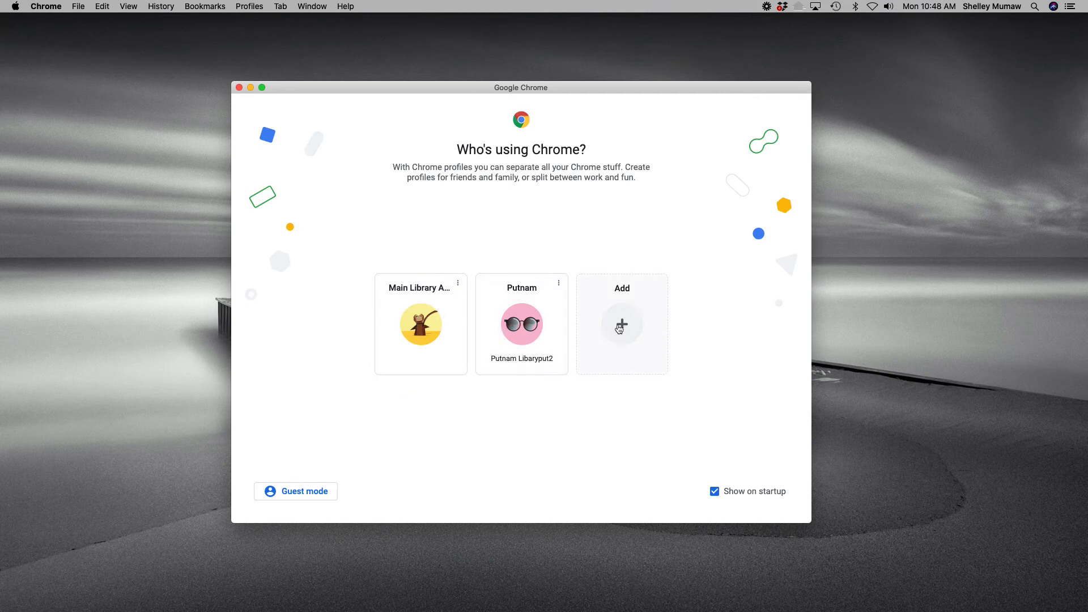
click(621, 325)
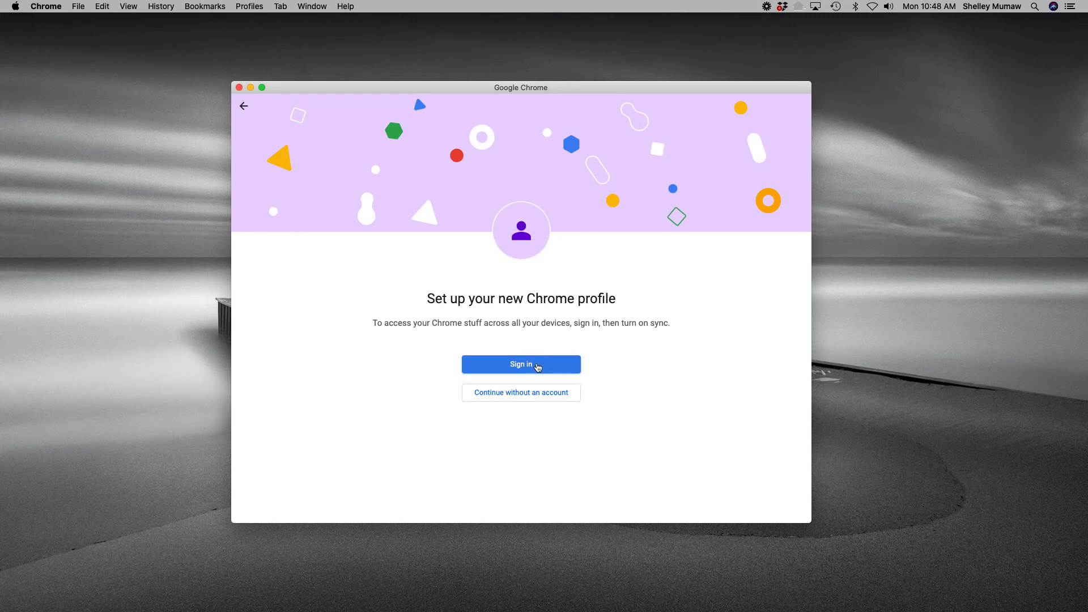
click(520, 364)
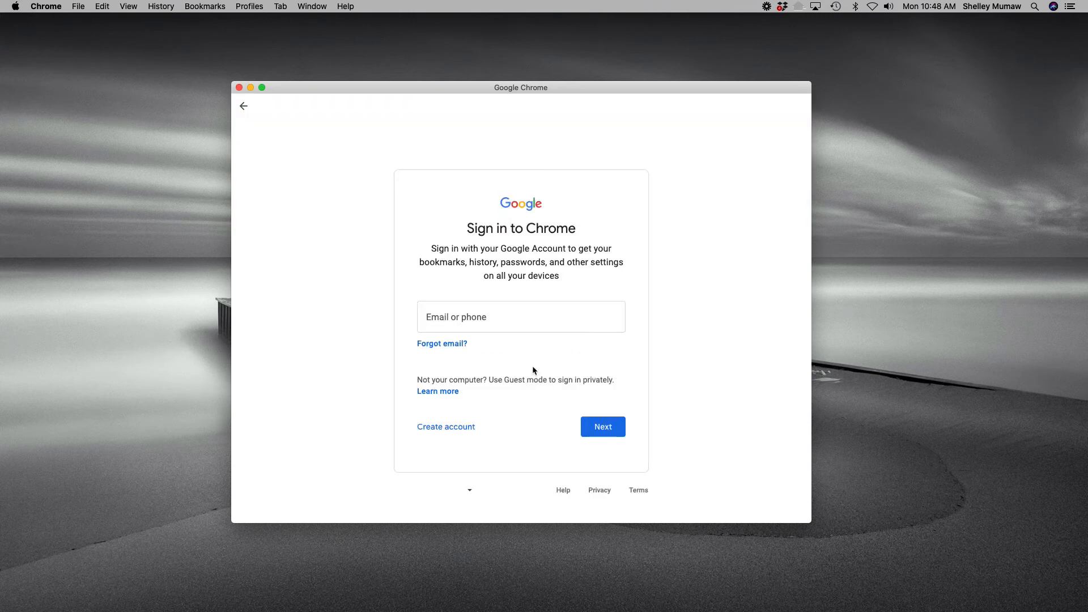
click(520, 316)
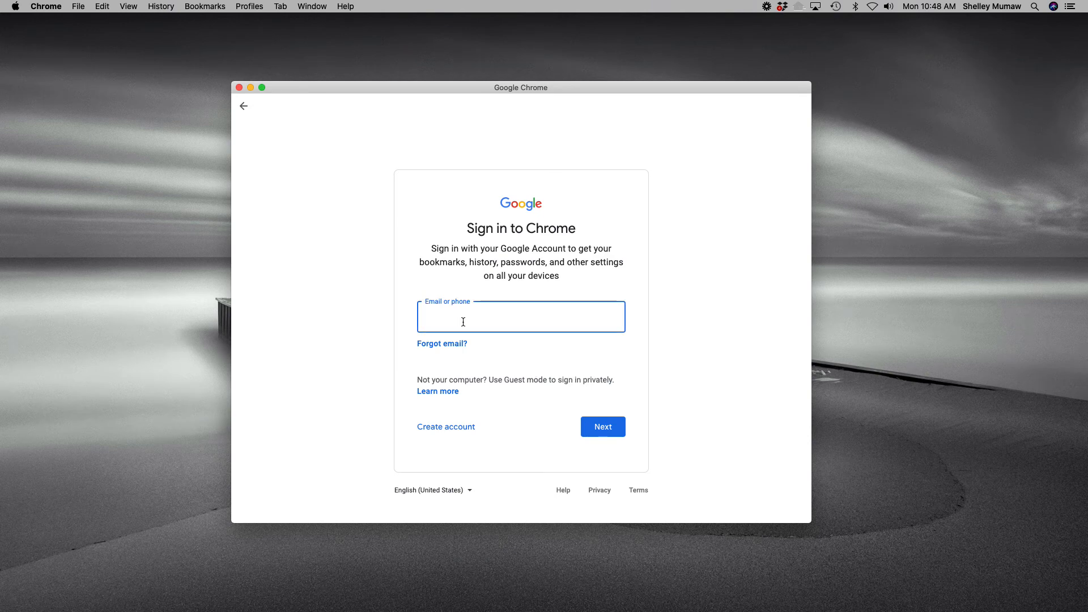
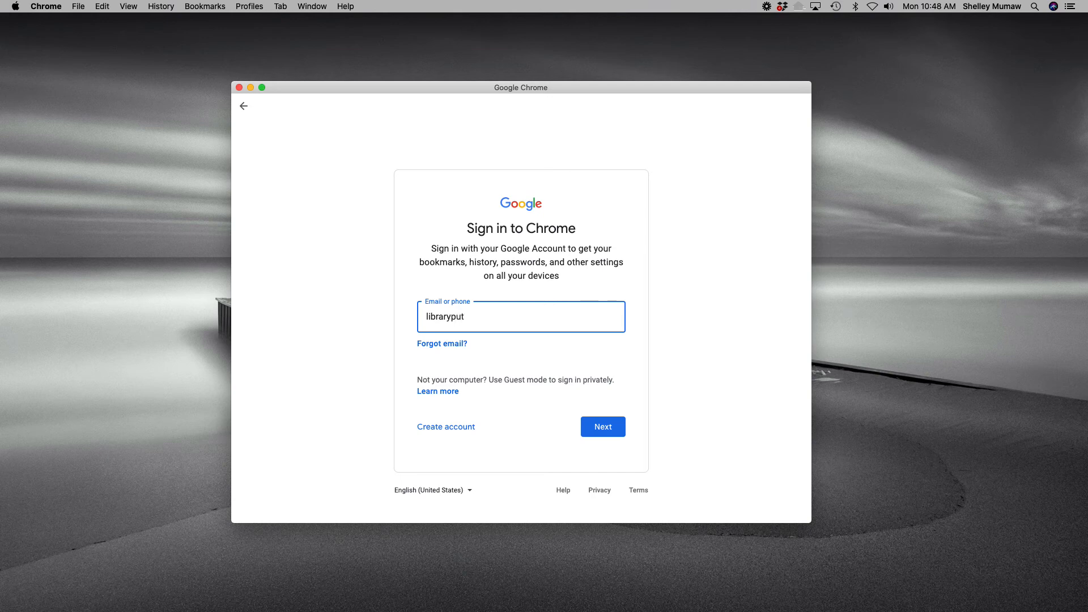
click(602, 426)
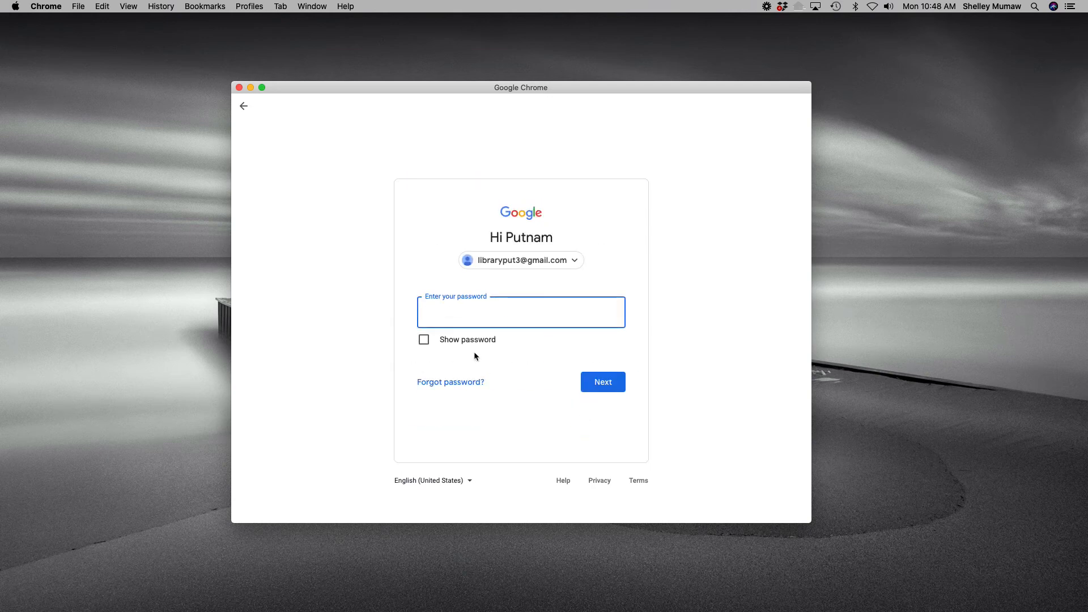
text(password)
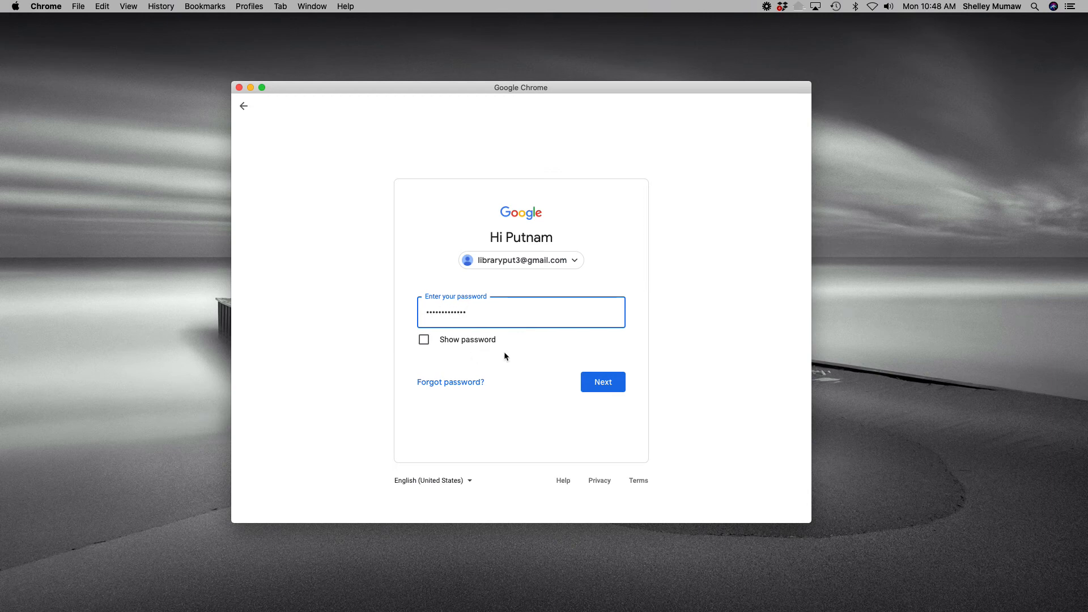
Submit the password to finish signing in and choose No Thanks on the sync prompt.
click(602, 382)
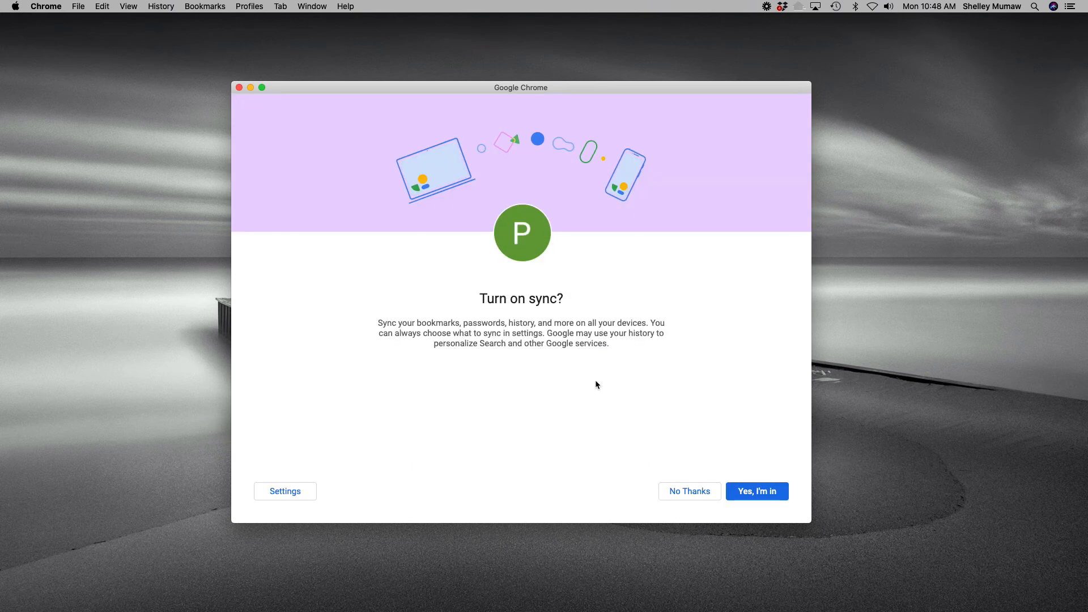
mouse_move(627, 356)
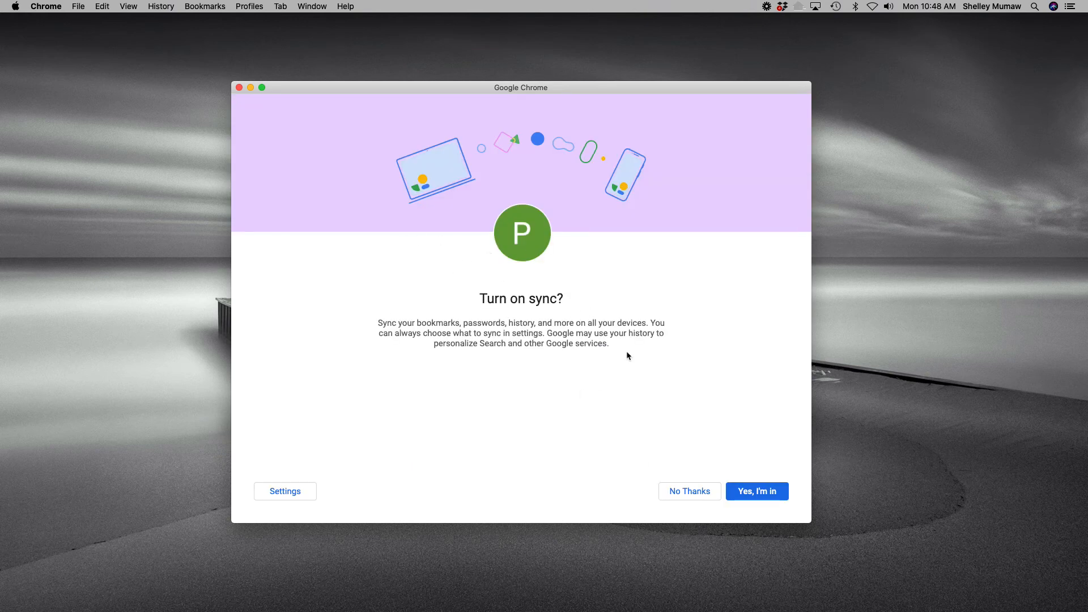
mouse_move(466, 341)
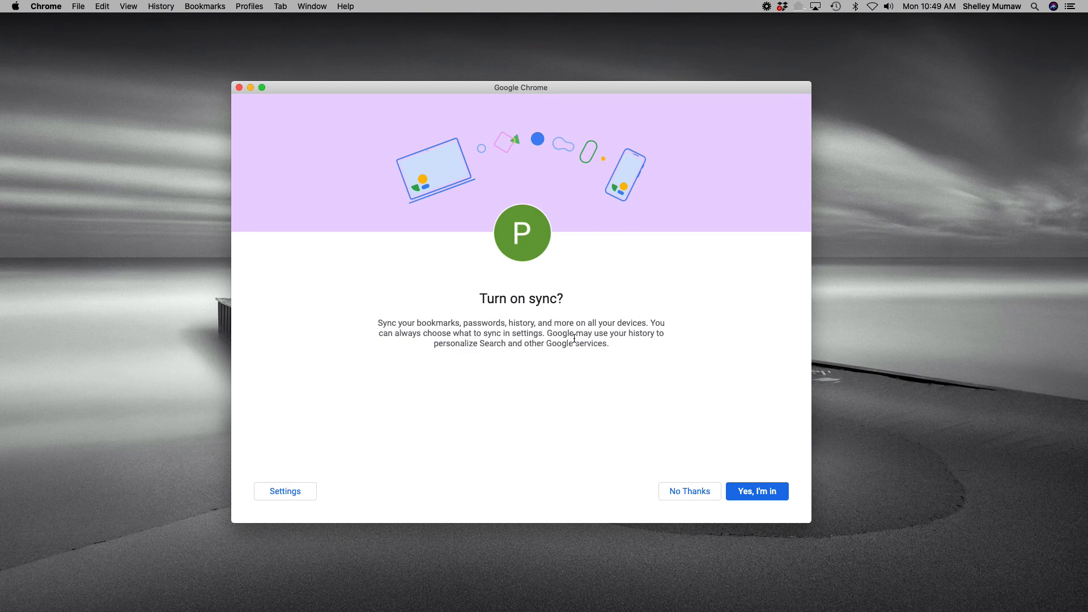
mouse_move(709, 480)
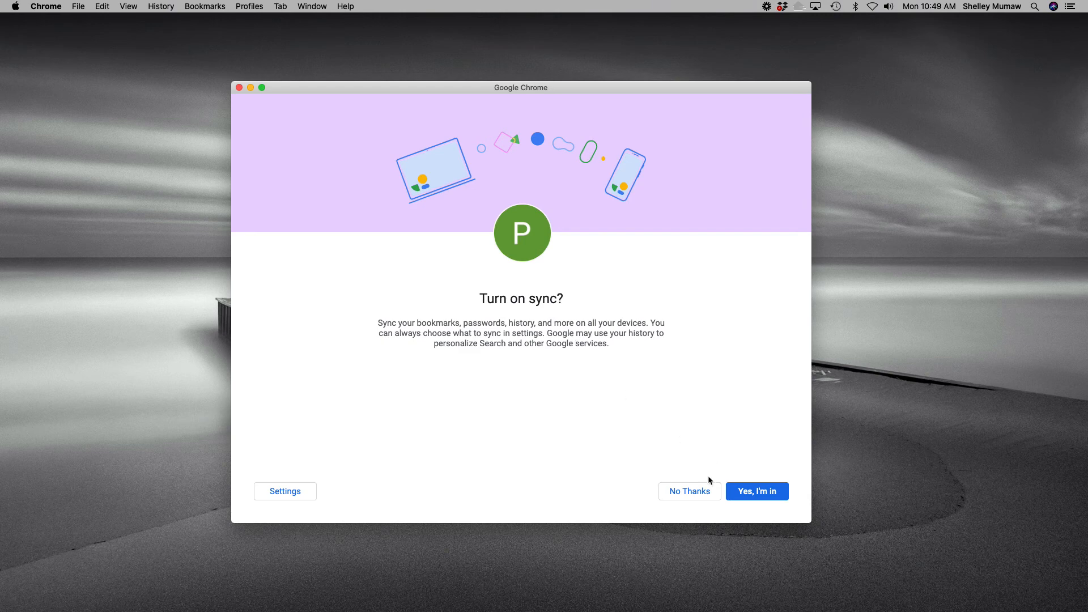
click(756, 491)
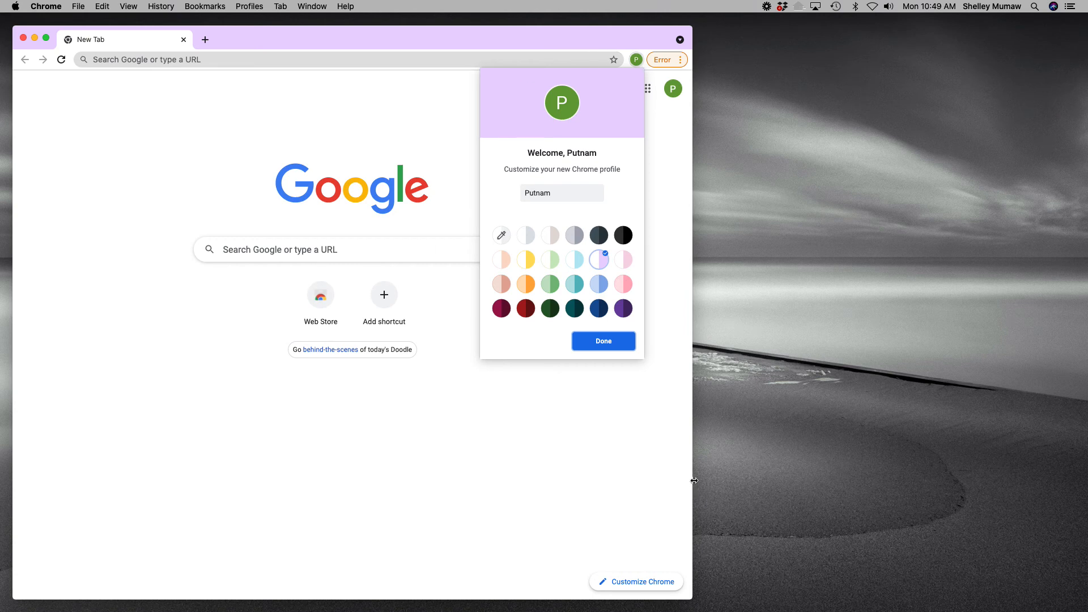
mouse_move(574, 207)
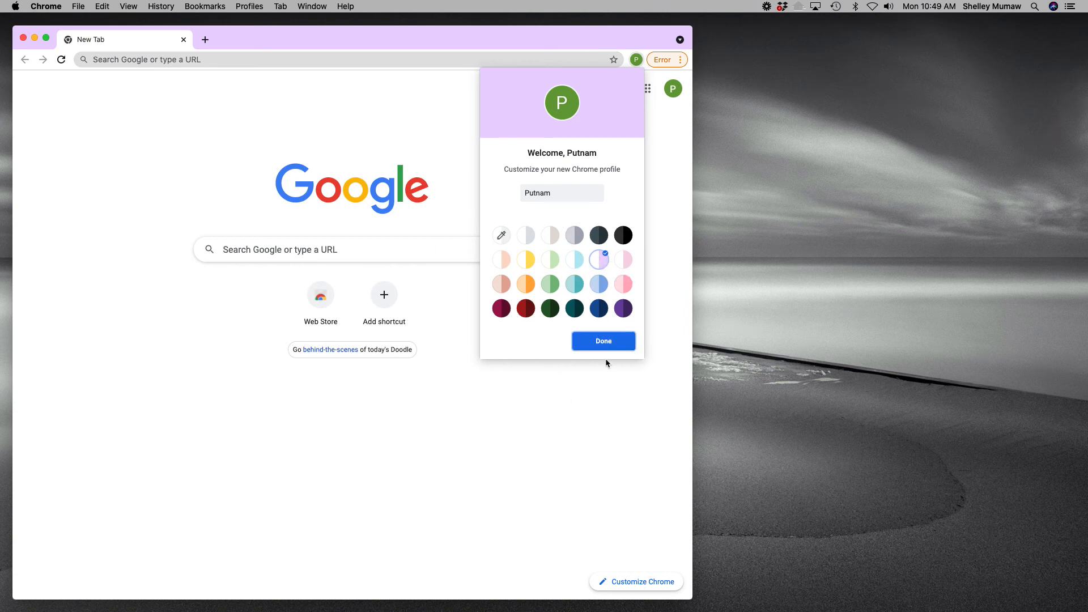
Keep the Putnam name with the purple theme and finish the welcome customization with Done.
click(602, 341)
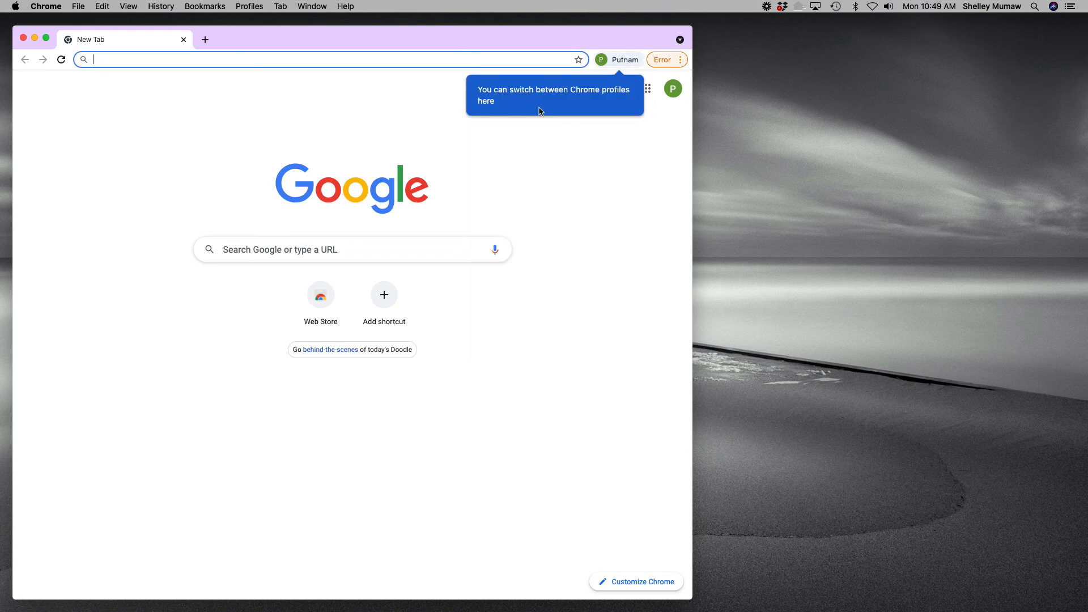
mouse_move(614, 101)
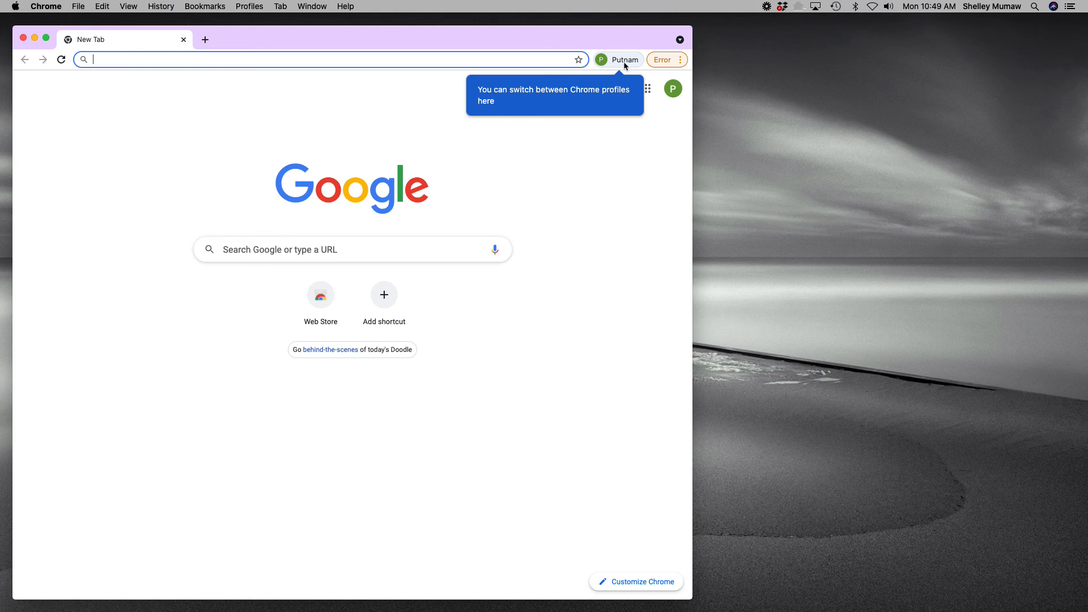
From Other Profiles, bring up the red Putnam profile's window and move it to the right.
click(616, 60)
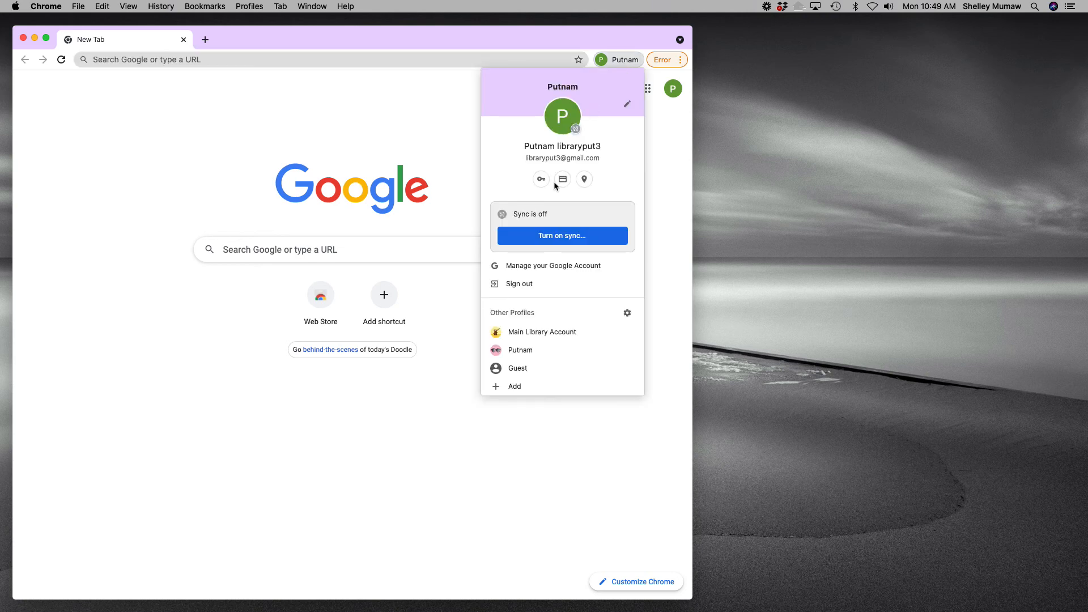
mouse_move(521, 350)
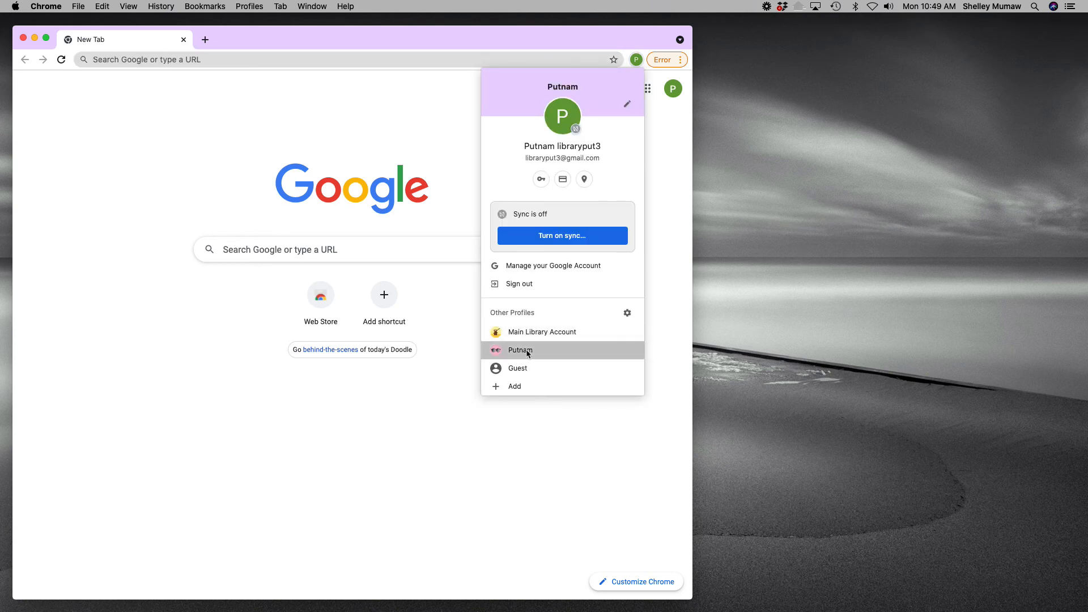
click(520, 350)
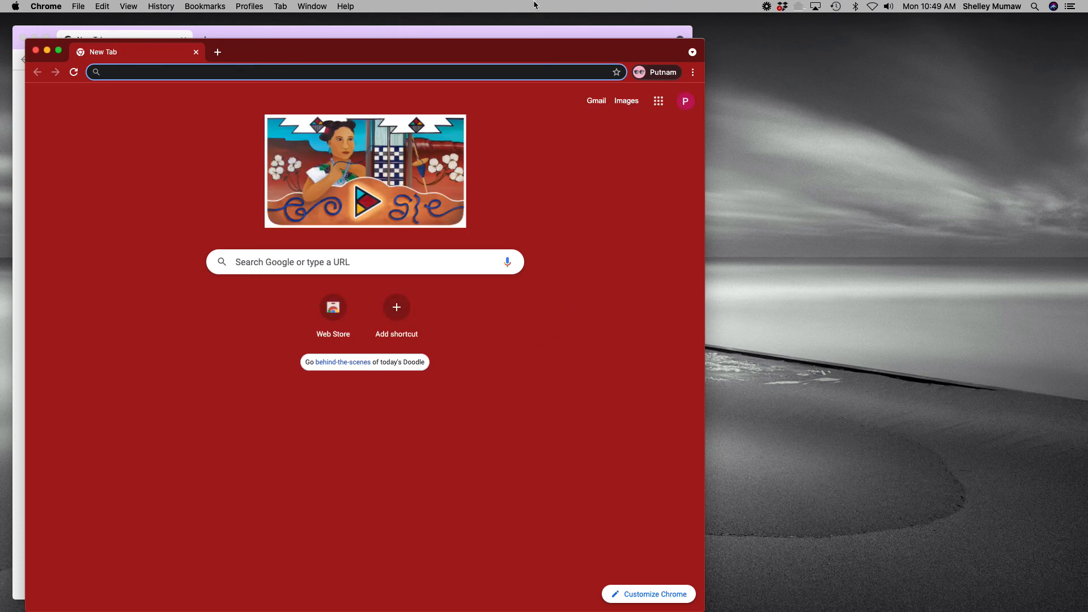
drag(364, 51, 690, 45)
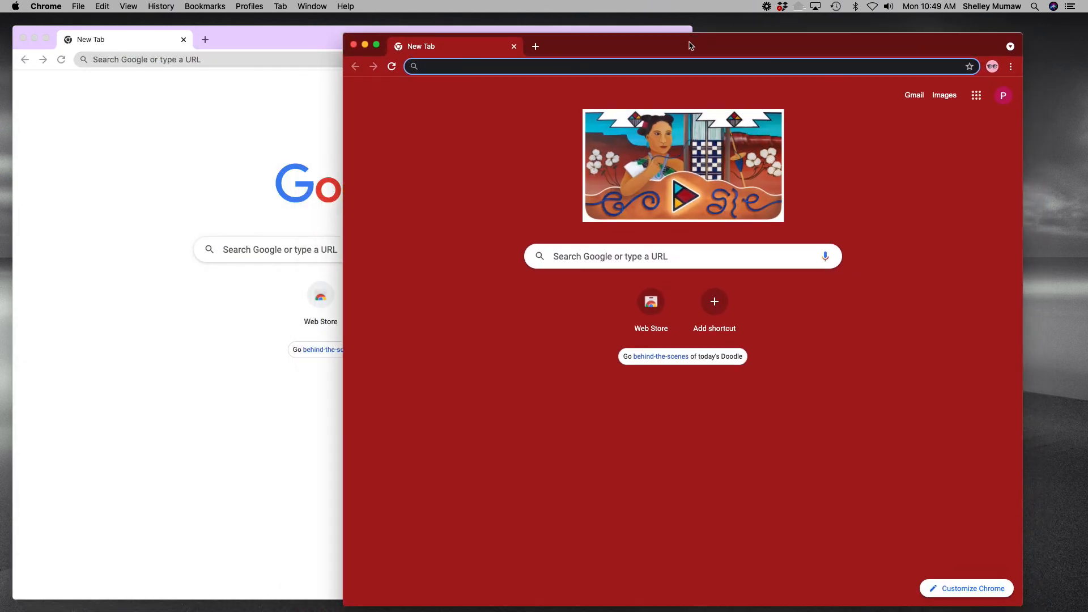
mouse_move(205, 133)
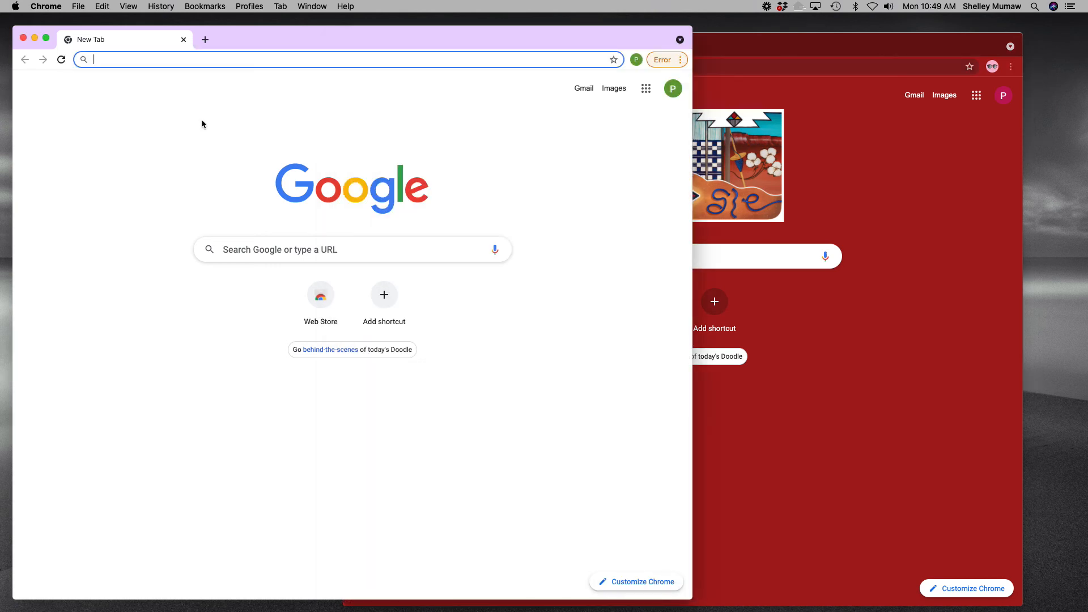
mouse_move(459, 144)
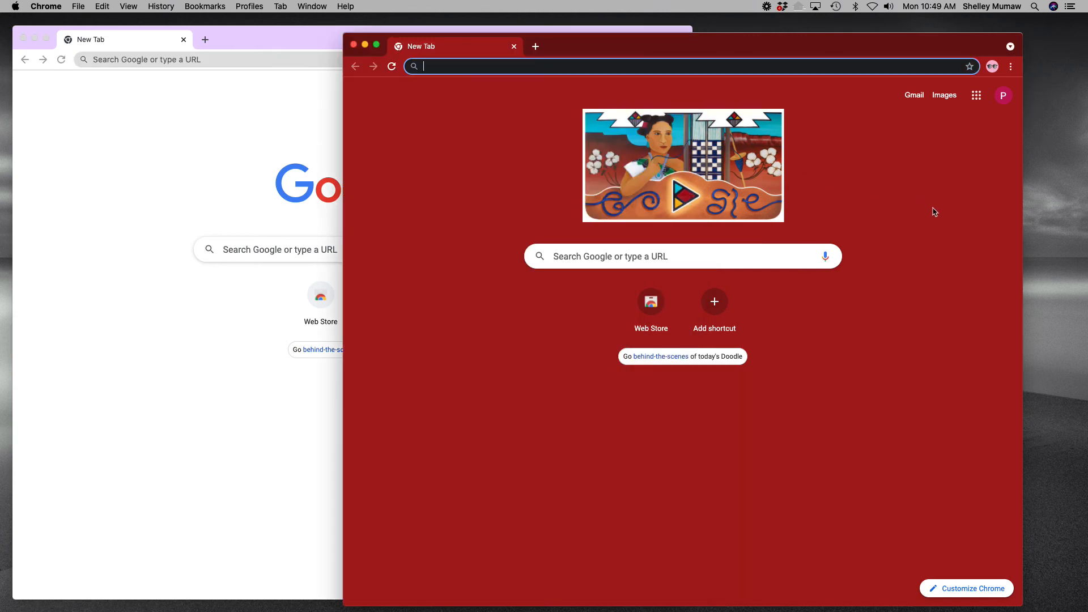
mouse_move(976, 96)
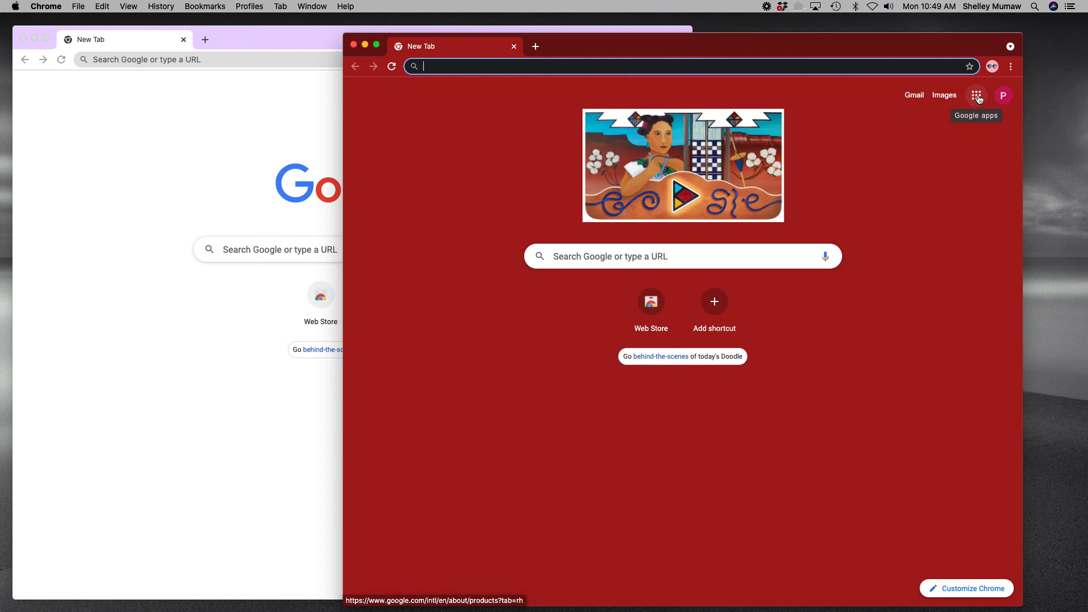
Bring the purple window forward, show its Google apps list, and shift it right over the red window.
click(976, 95)
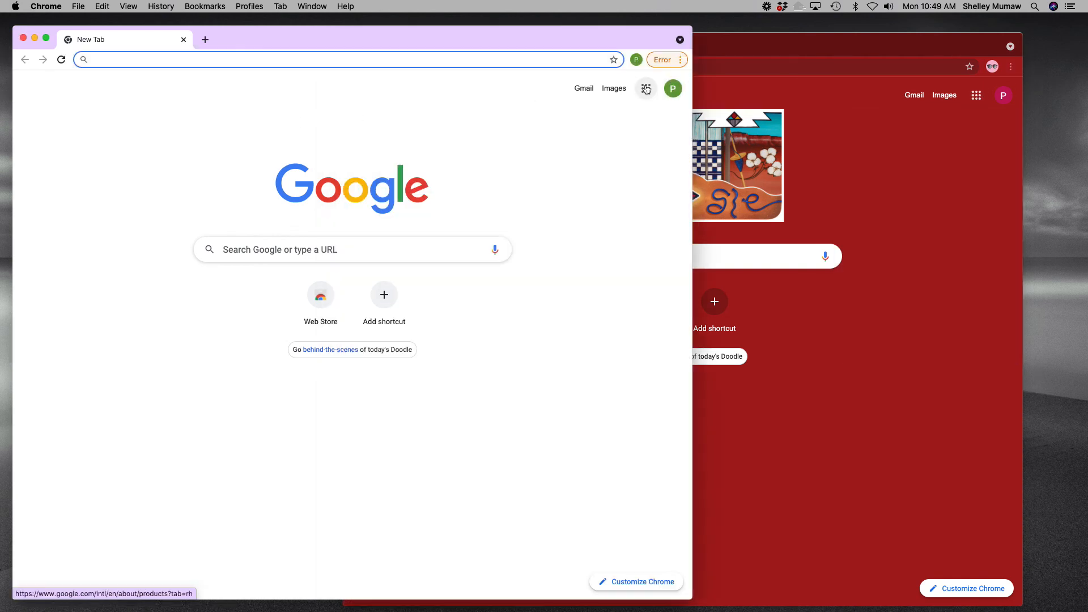
click(645, 88)
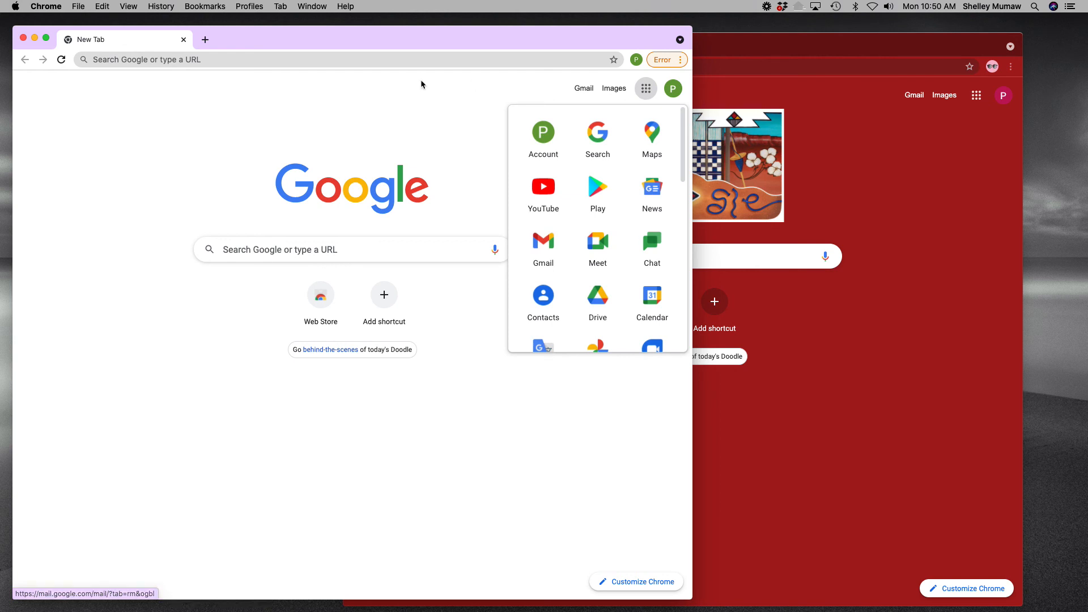
mouse_move(439, 39)
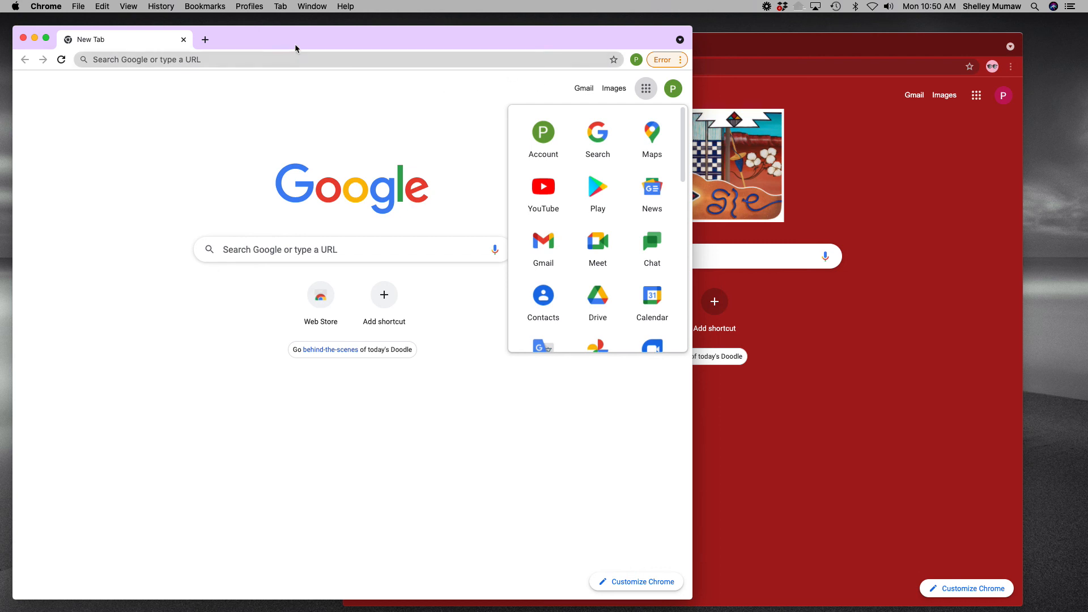
drag(296, 49, 376, 54)
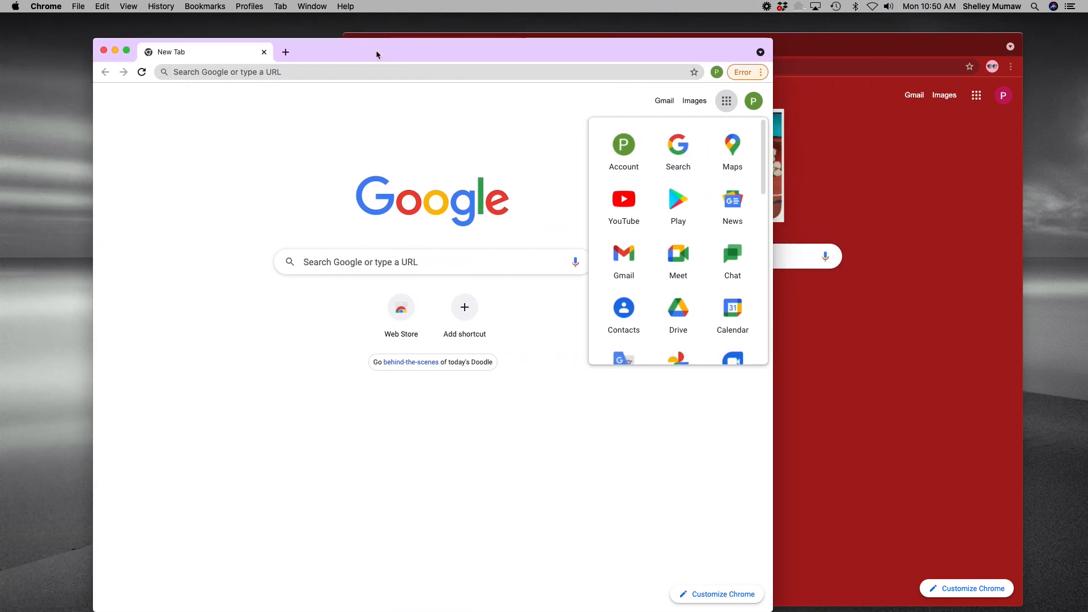